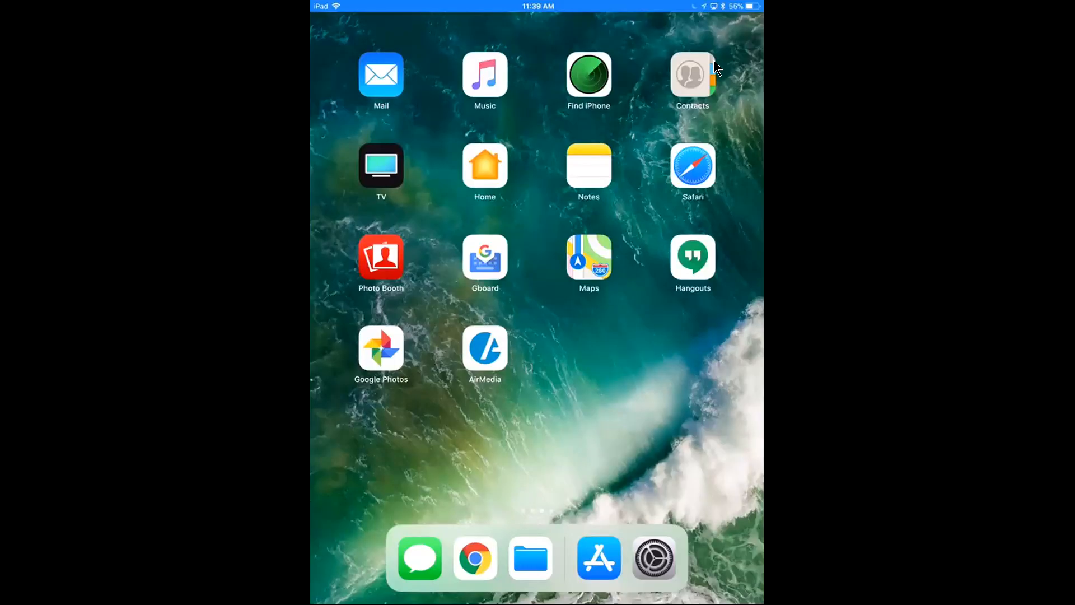
mouse_move(734, 193)
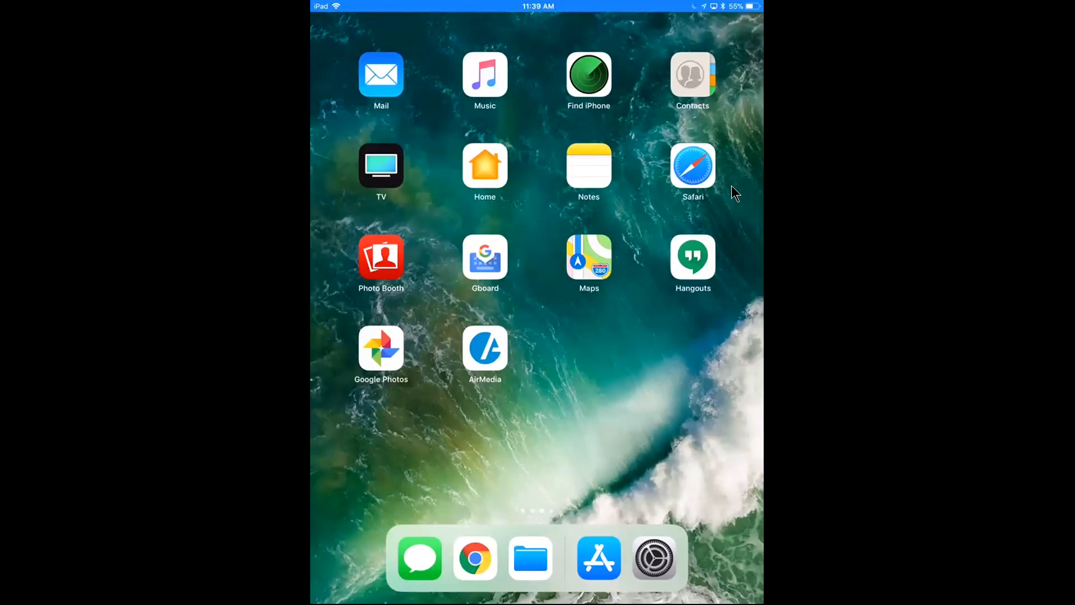
mouse_move(602, 483)
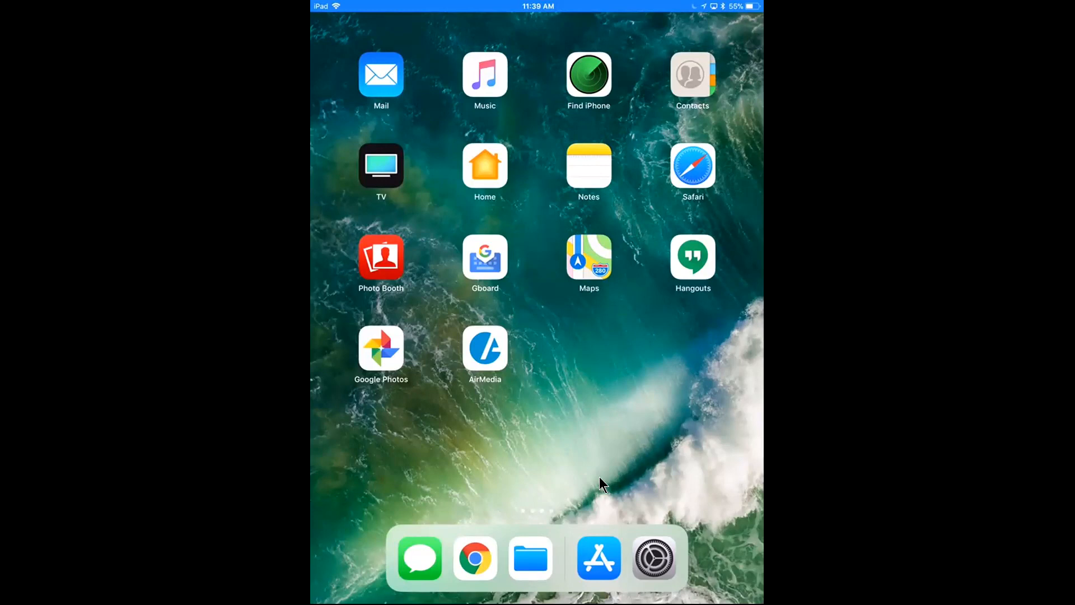
mouse_move(624, 538)
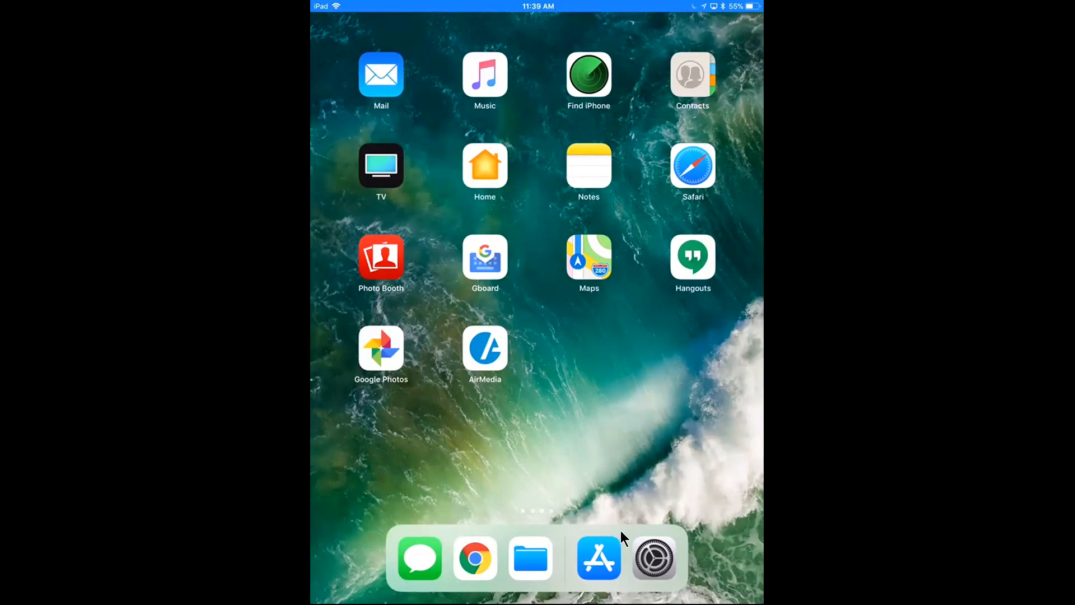
mouse_move(602, 469)
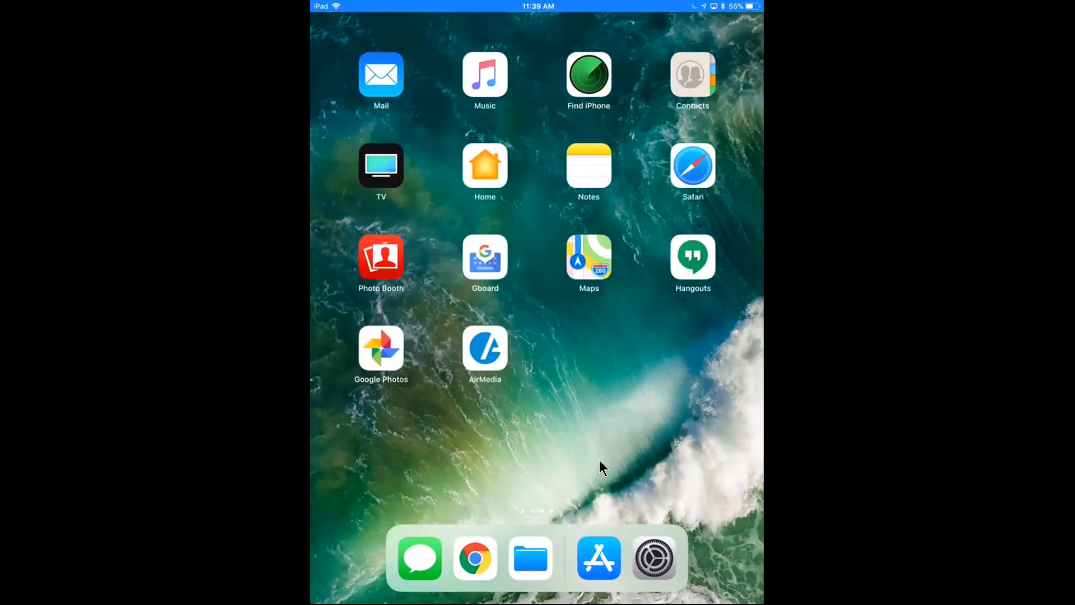
Search the App Store for Gmail and start downloading the Gmail app
click(598, 558)
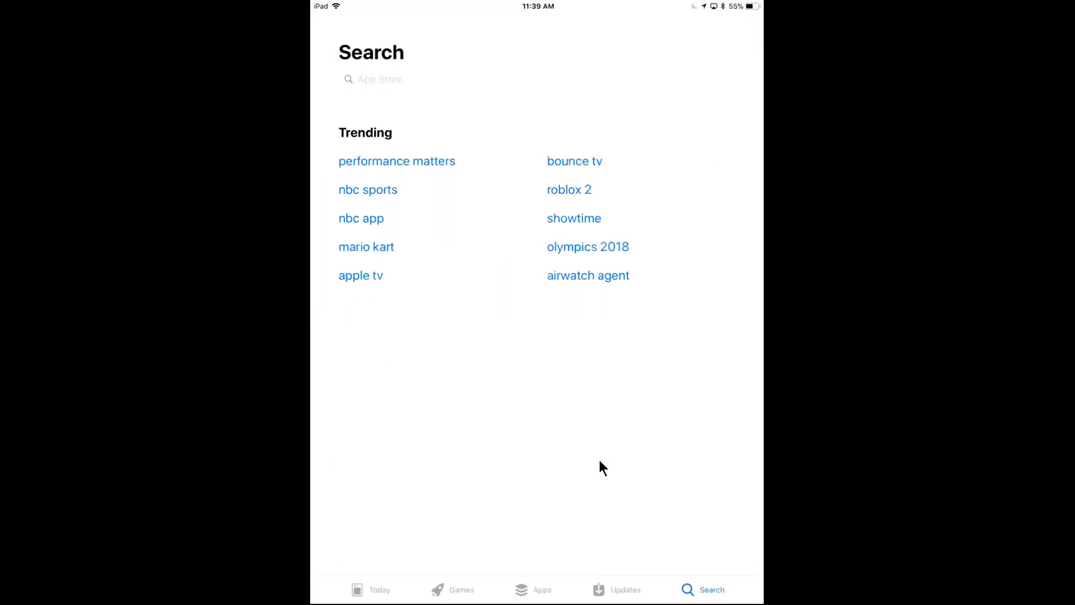
mouse_move(687, 586)
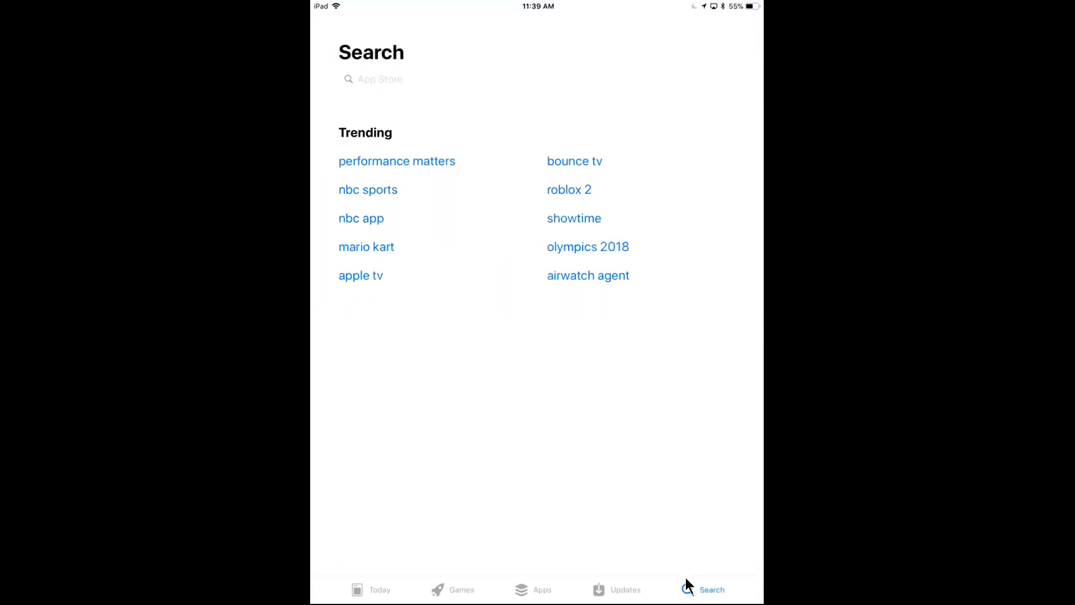
click(373, 79)
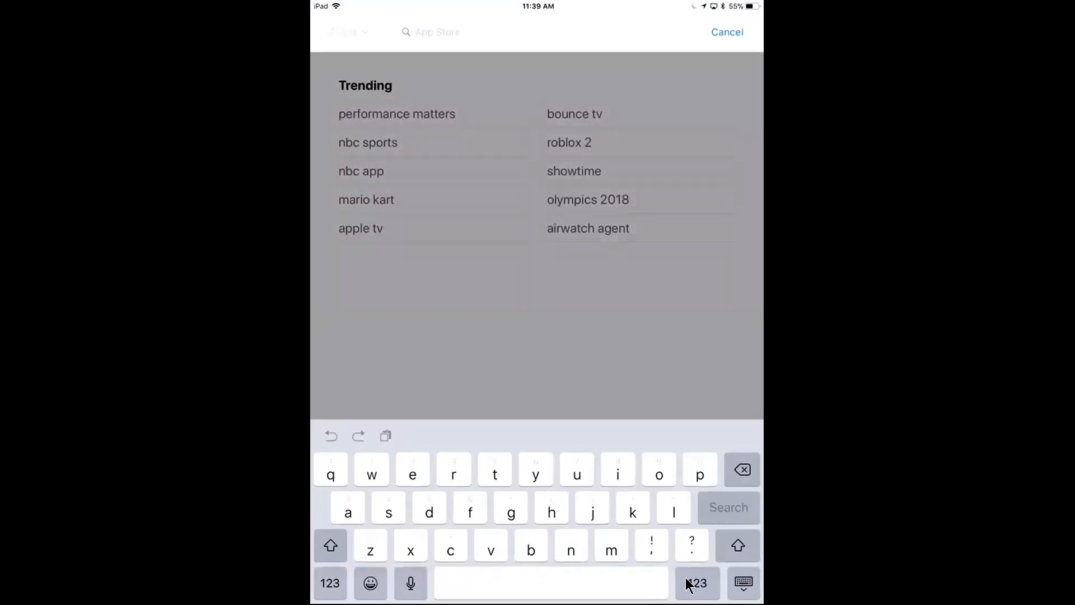
click(329, 545)
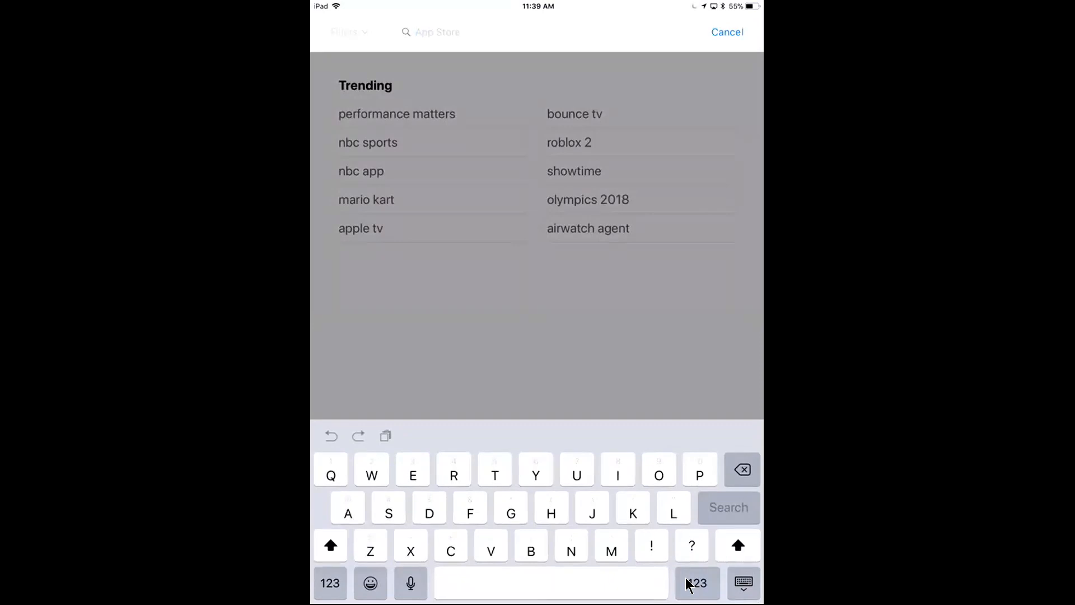
mouse_move(447, 45)
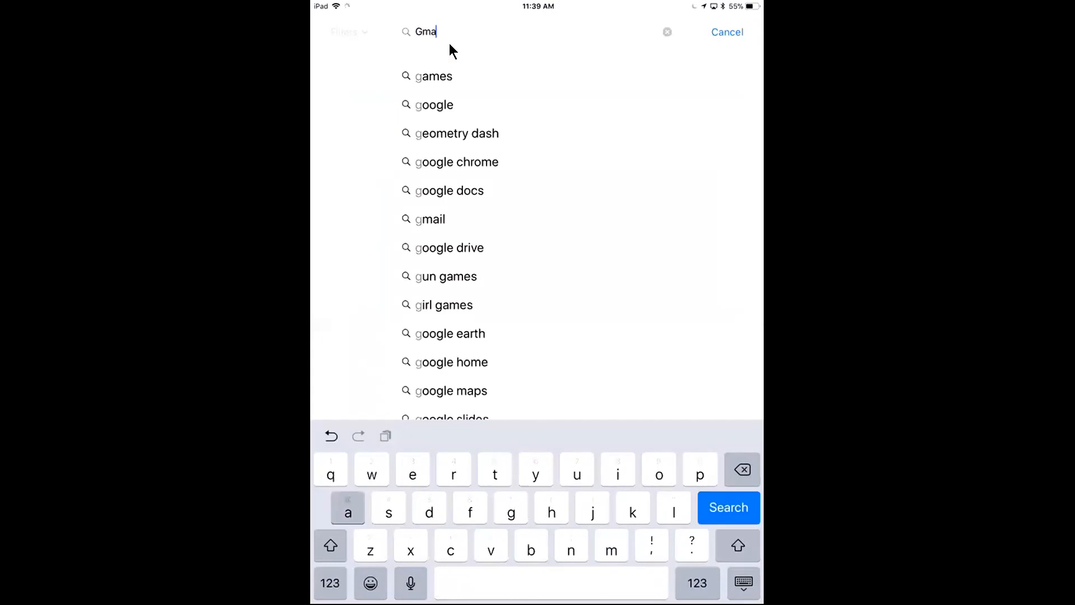
click(728, 508)
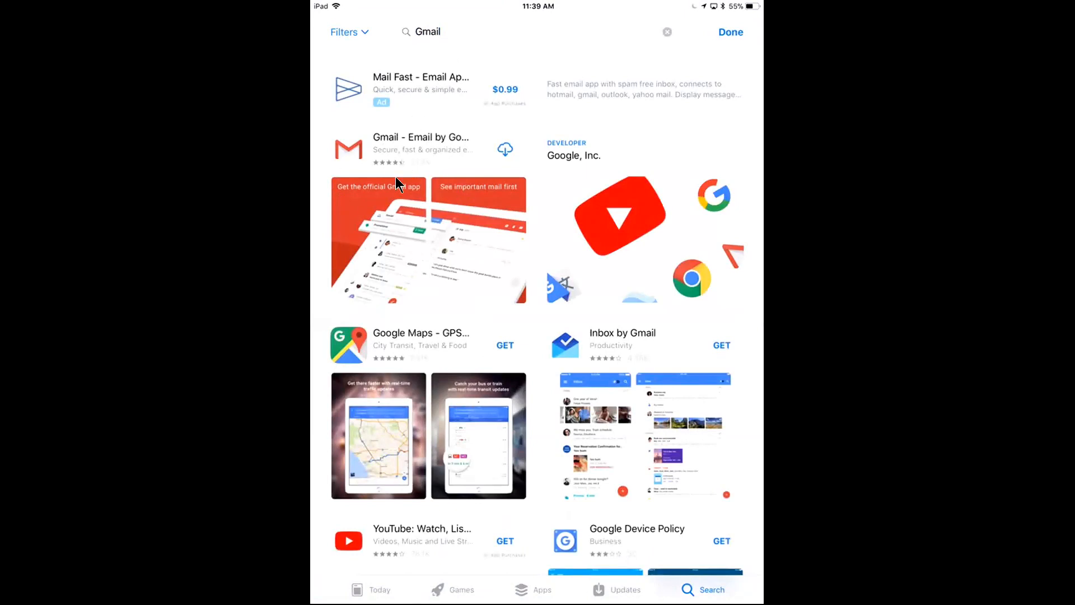
mouse_move(422, 149)
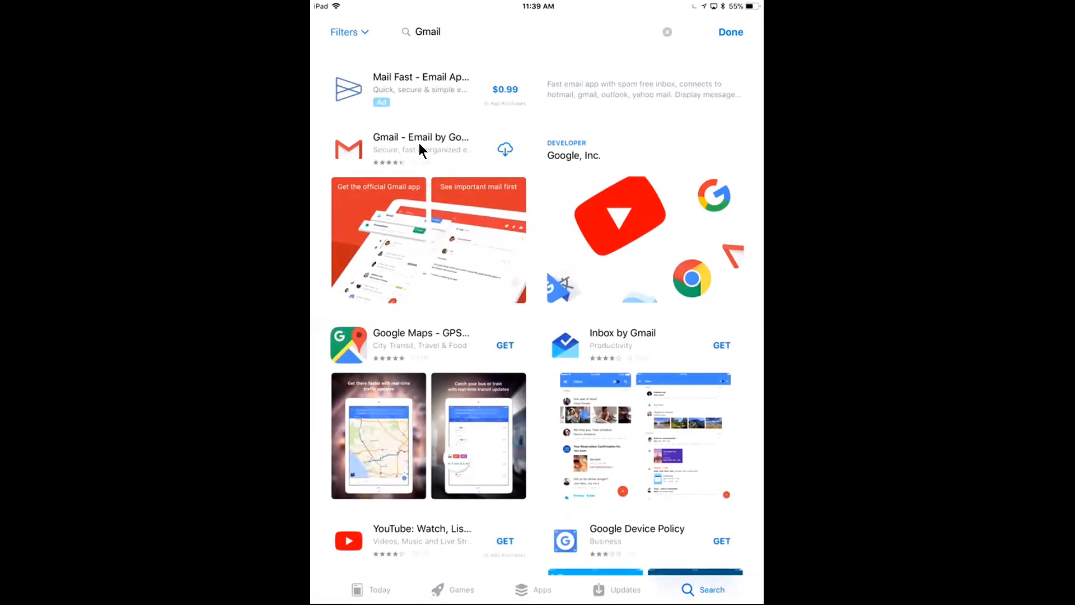
click(504, 149)
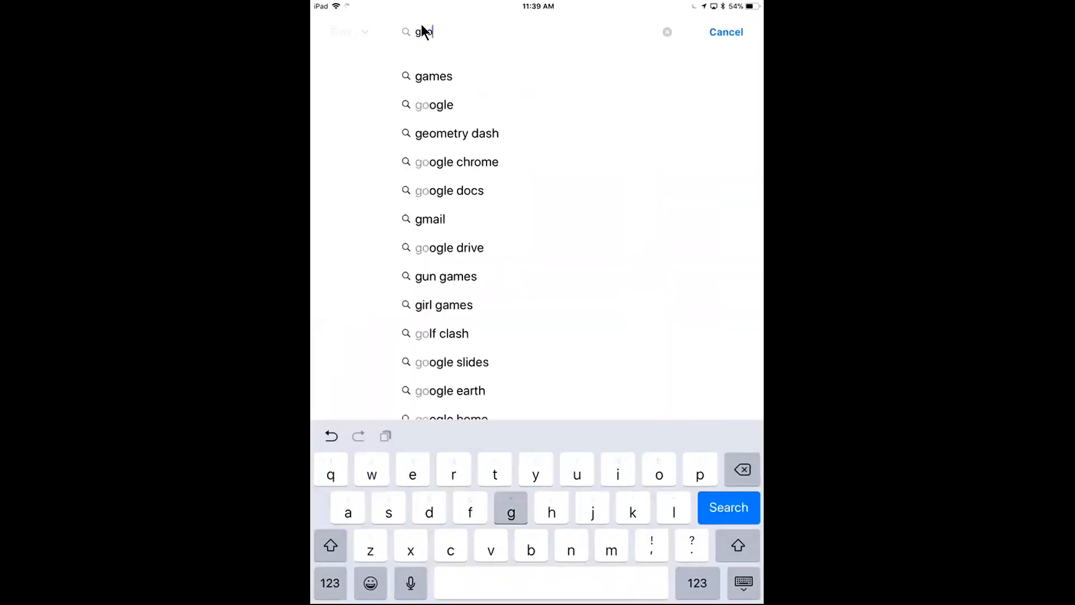
Search the App Store for Google Calendar and get it downloading
text(oogle calenda)
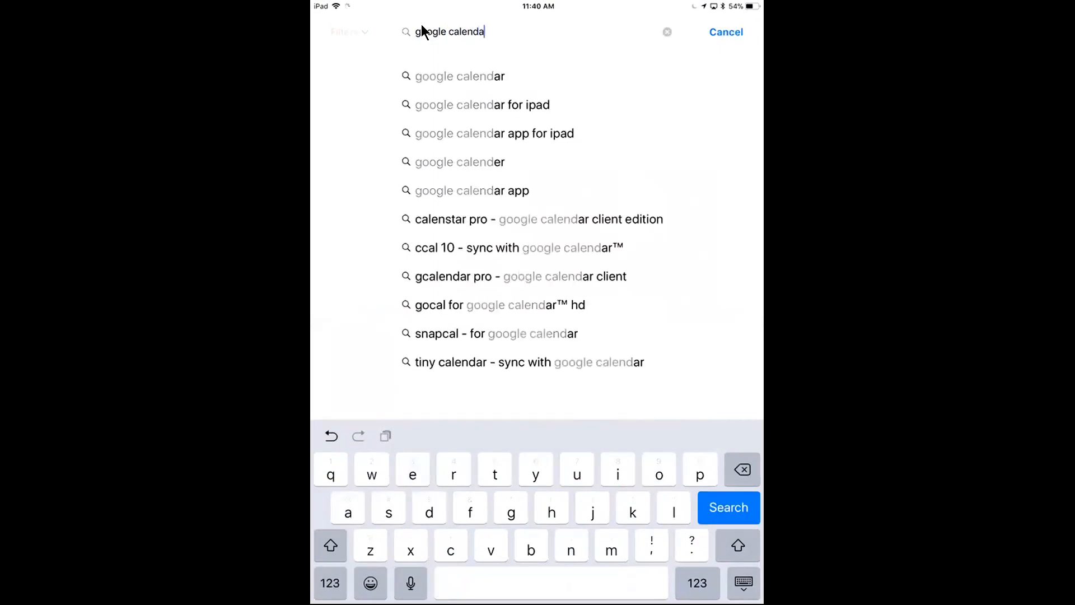
click(728, 508)
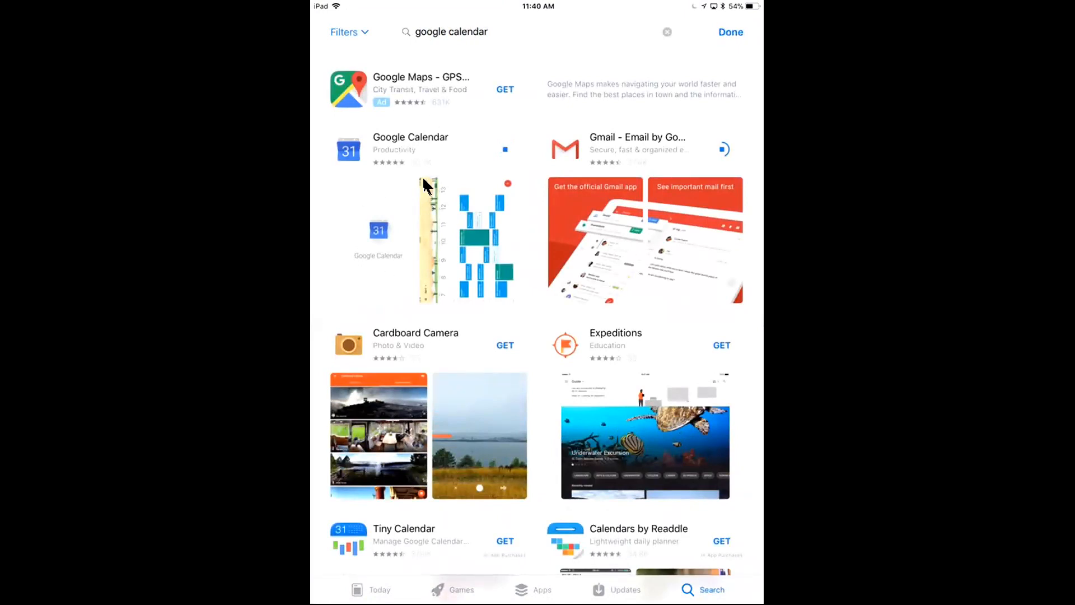
mouse_move(535, 42)
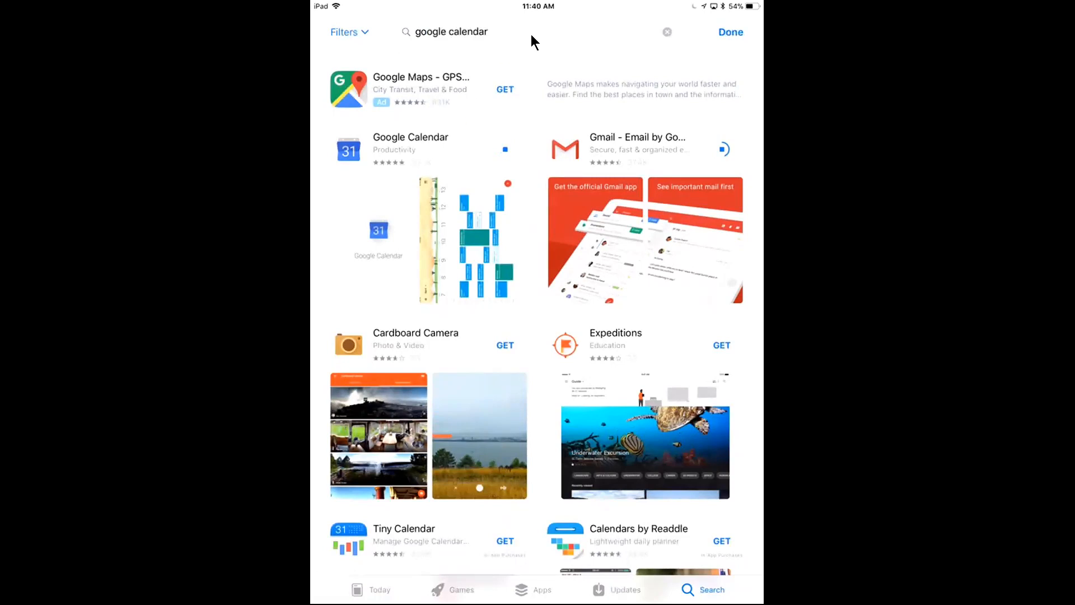
click(446, 31)
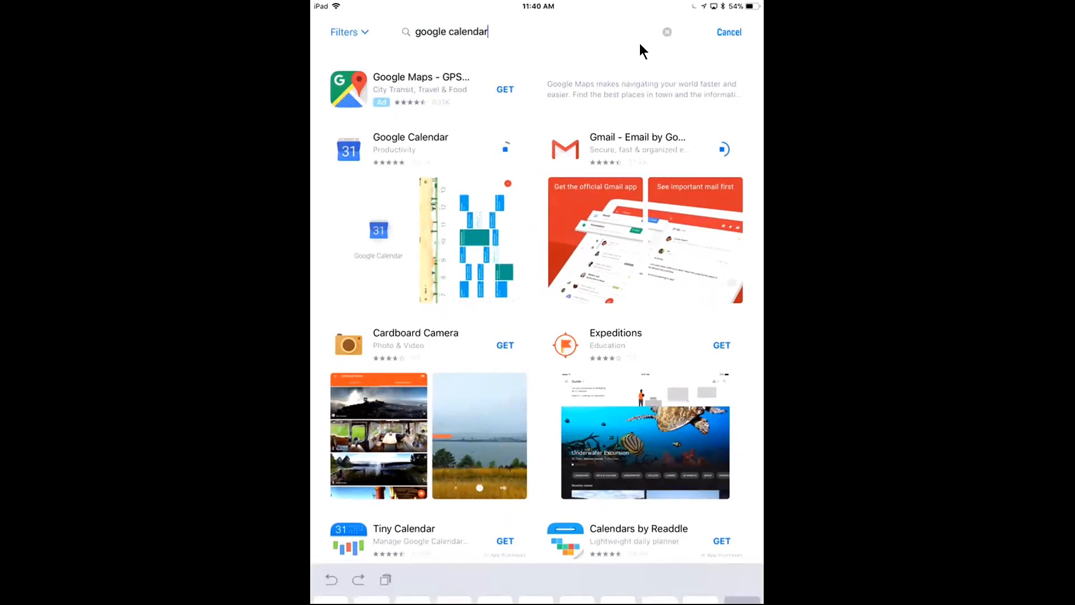
Search for Google Drive and start downloading the Google Drive app
click(666, 32)
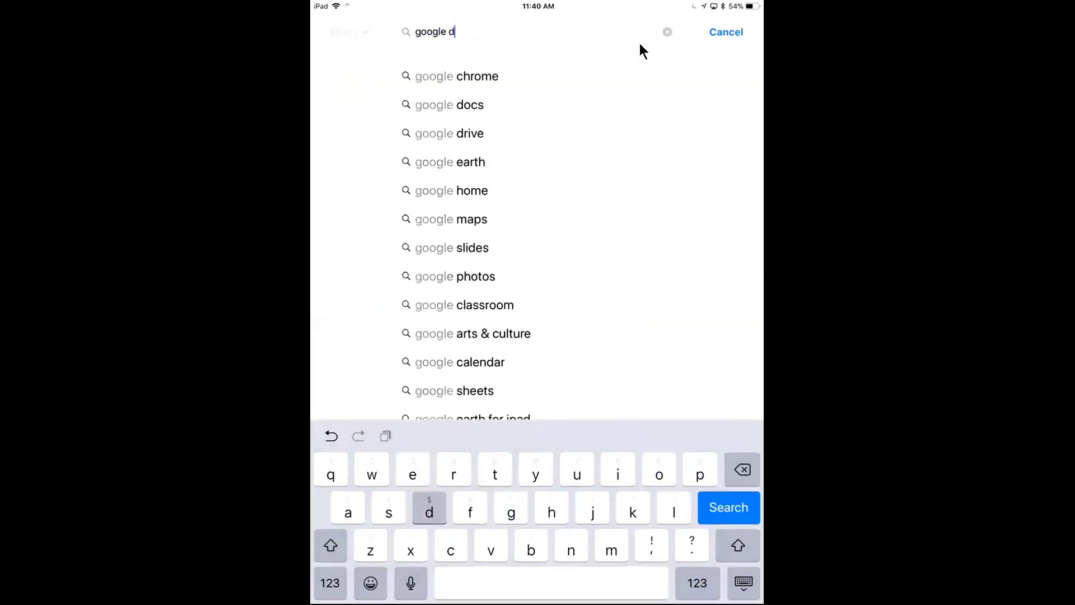
click(450, 133)
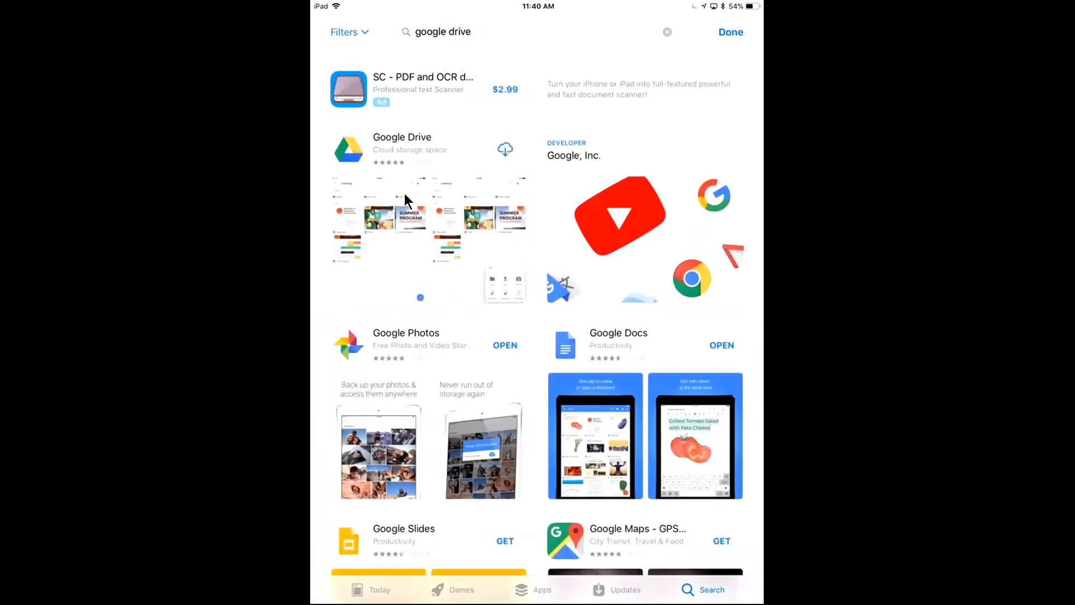
mouse_move(480, 167)
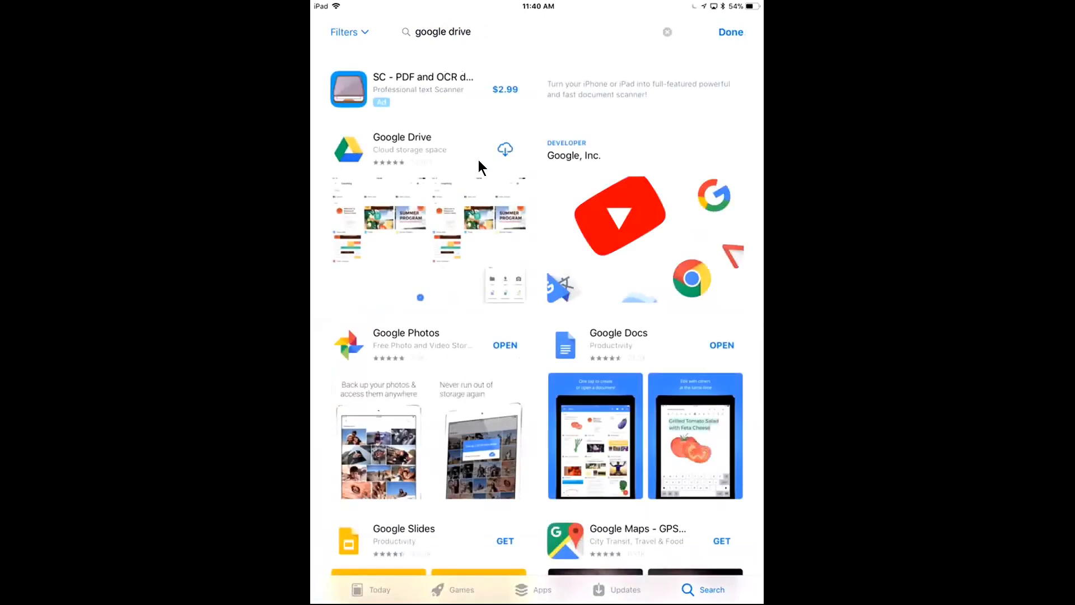
click(505, 149)
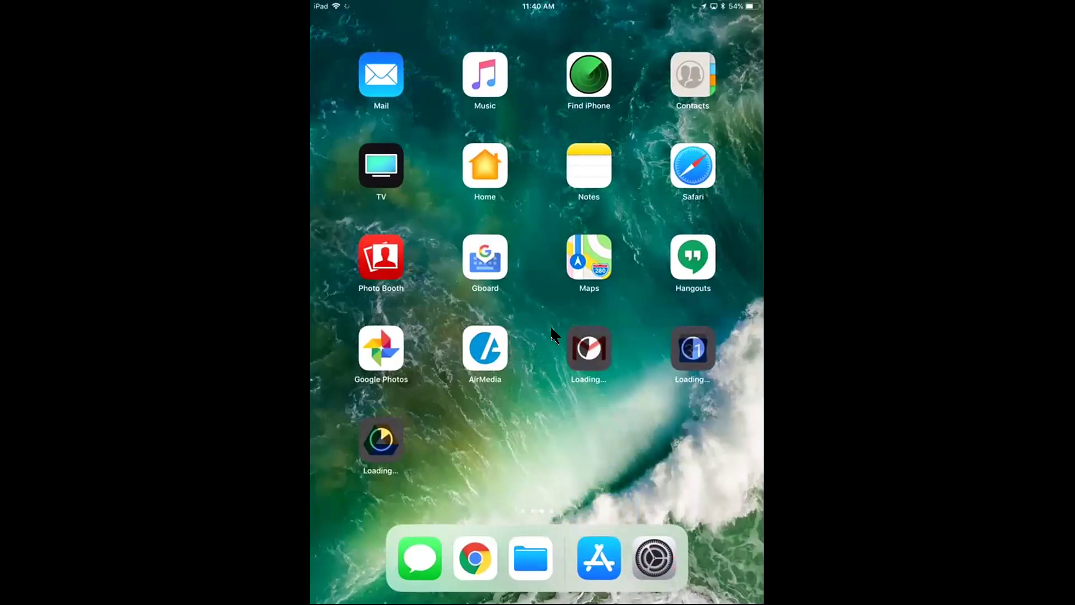
mouse_move(581, 475)
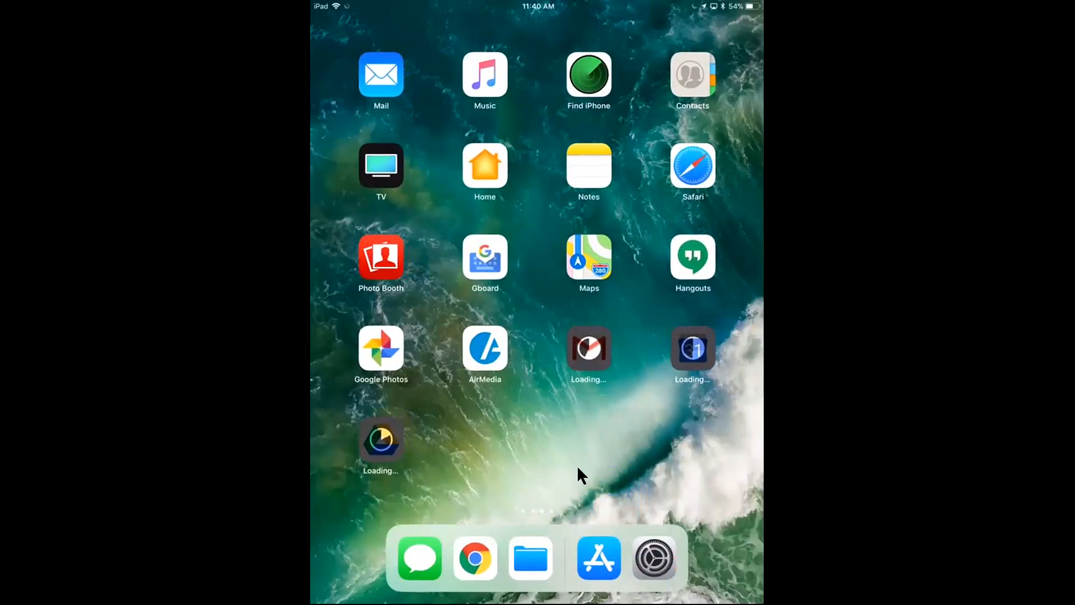
mouse_move(566, 401)
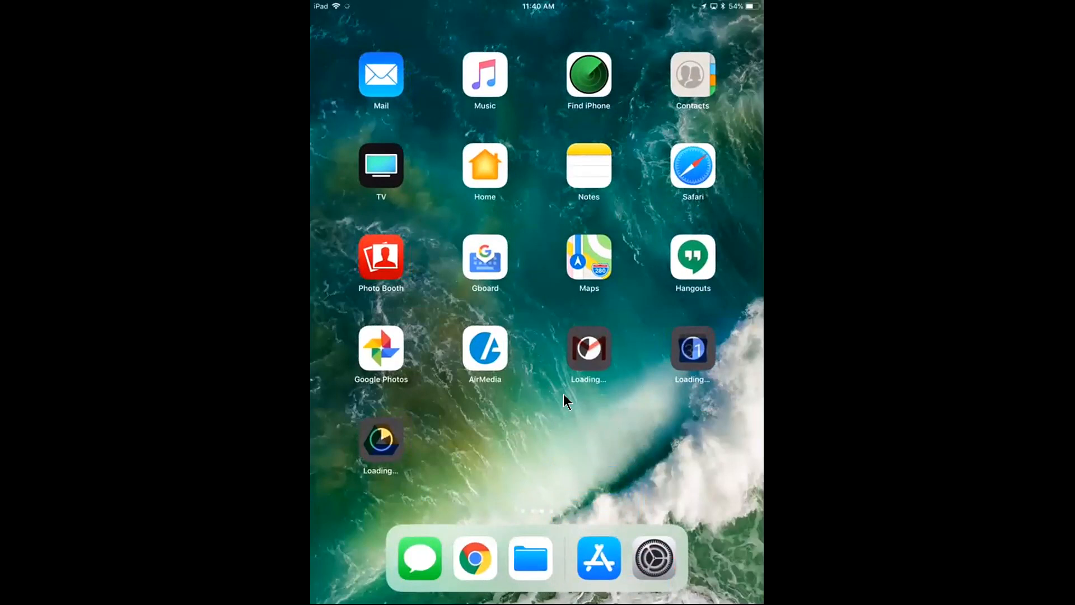
mouse_move(652, 359)
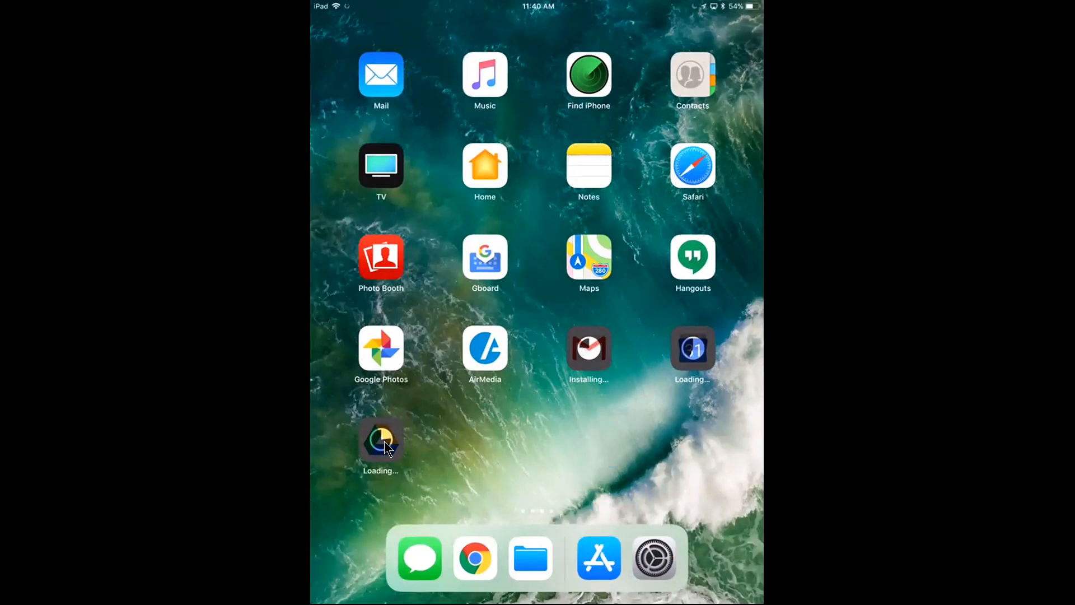
mouse_move(701, 581)
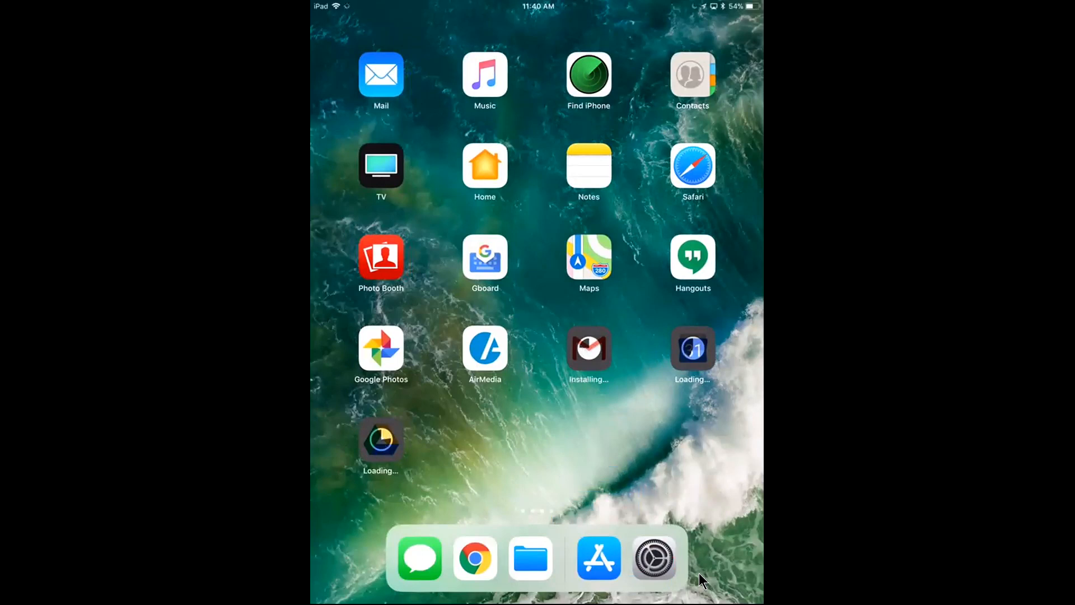
mouse_move(669, 549)
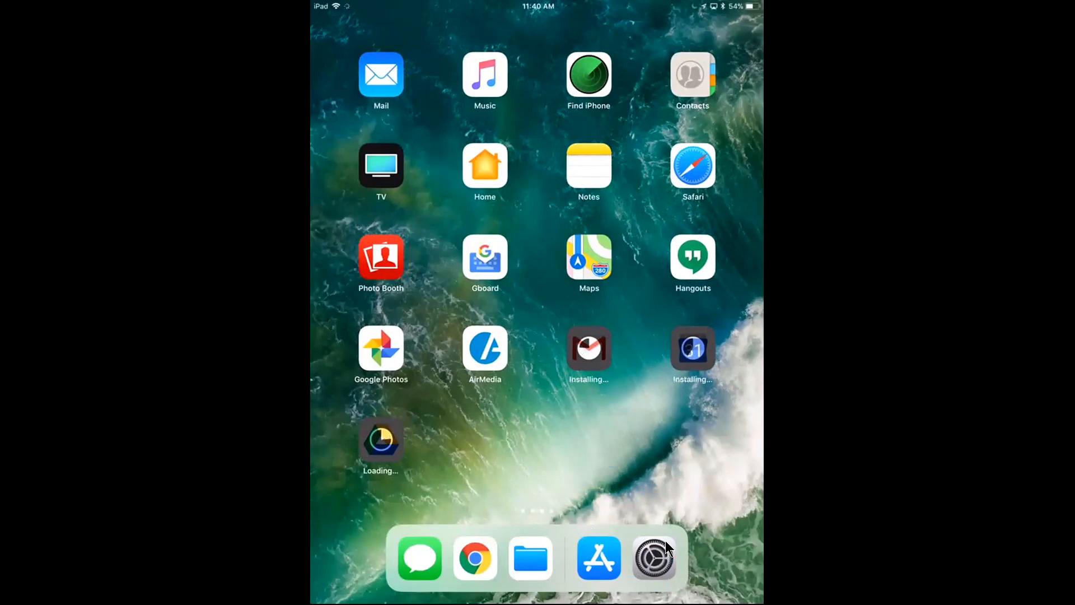
Go to Settings > Accounts & Passwords > Add Account to see the providers
click(653, 558)
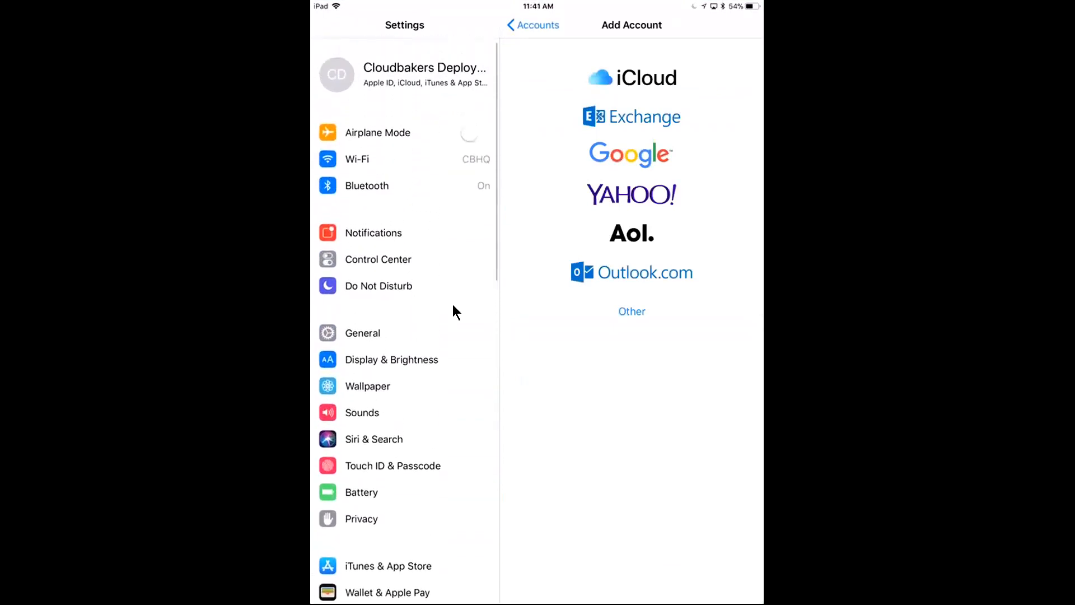
scroll(down, 3)
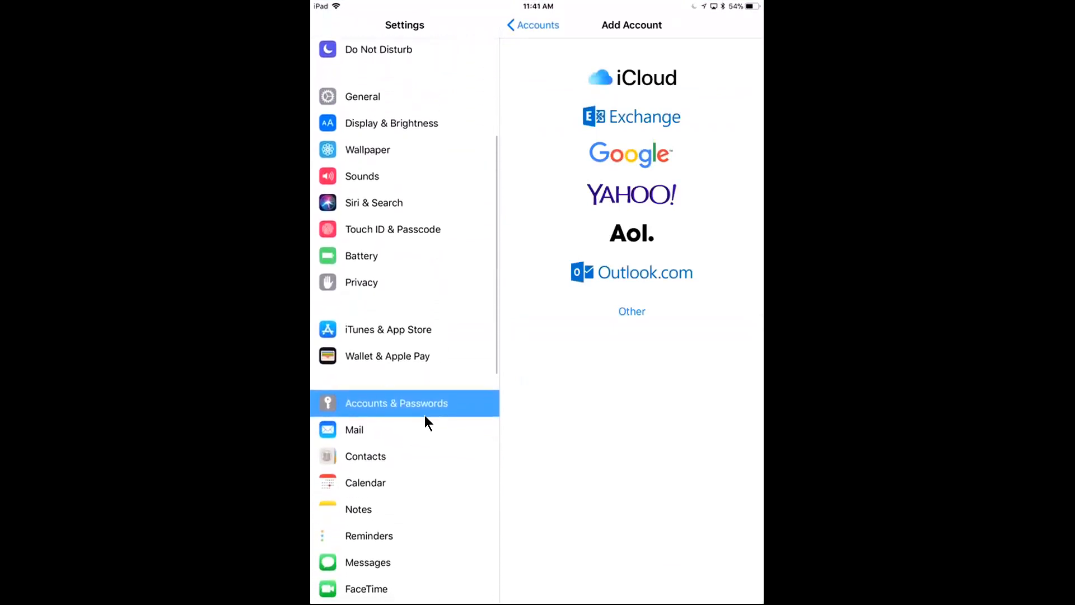
click(532, 24)
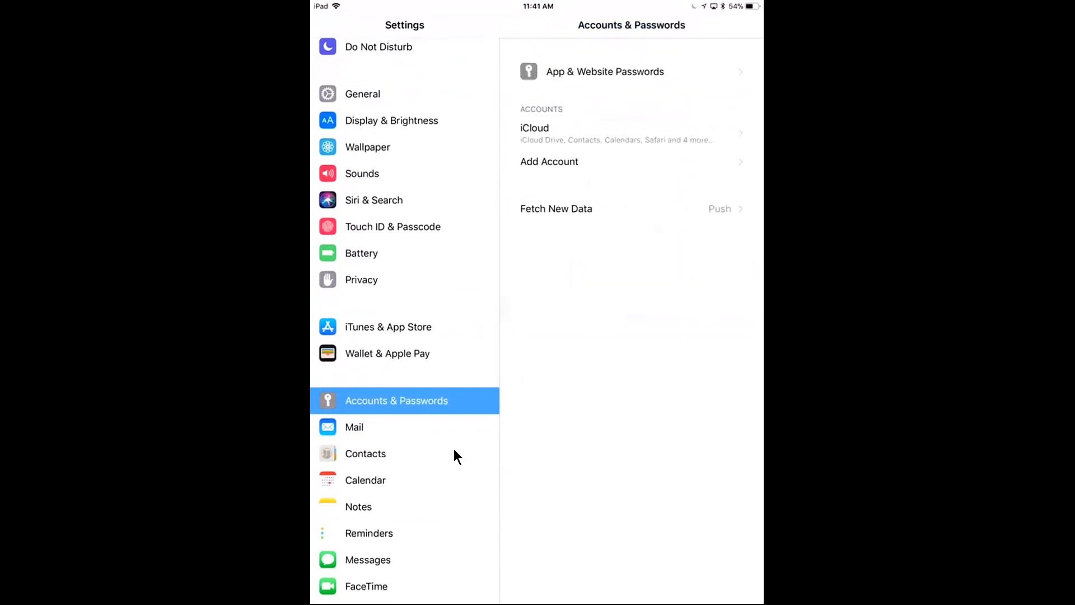
mouse_move(597, 162)
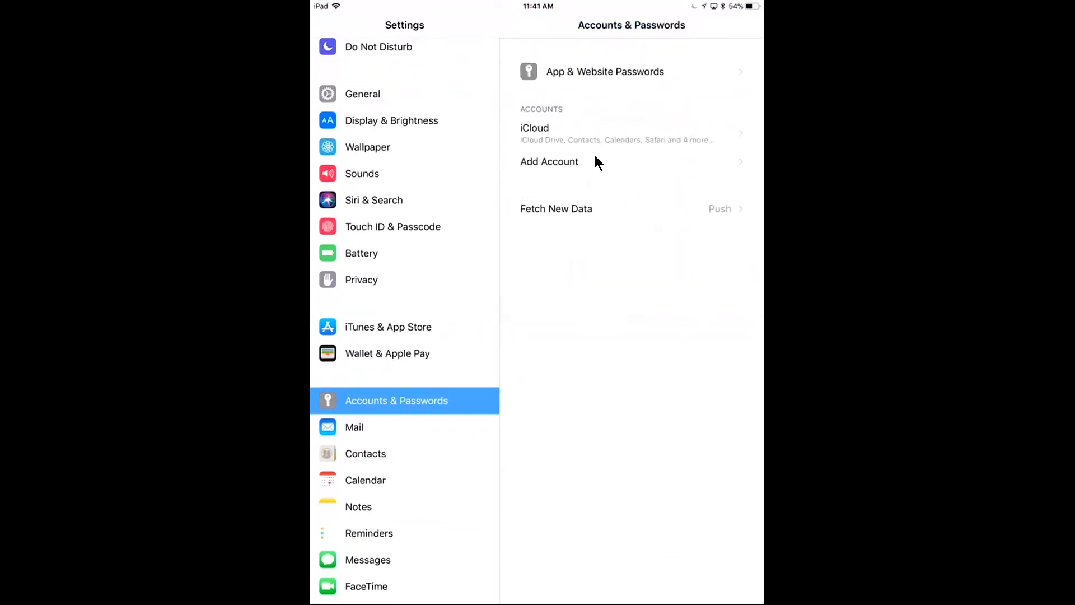
click(549, 161)
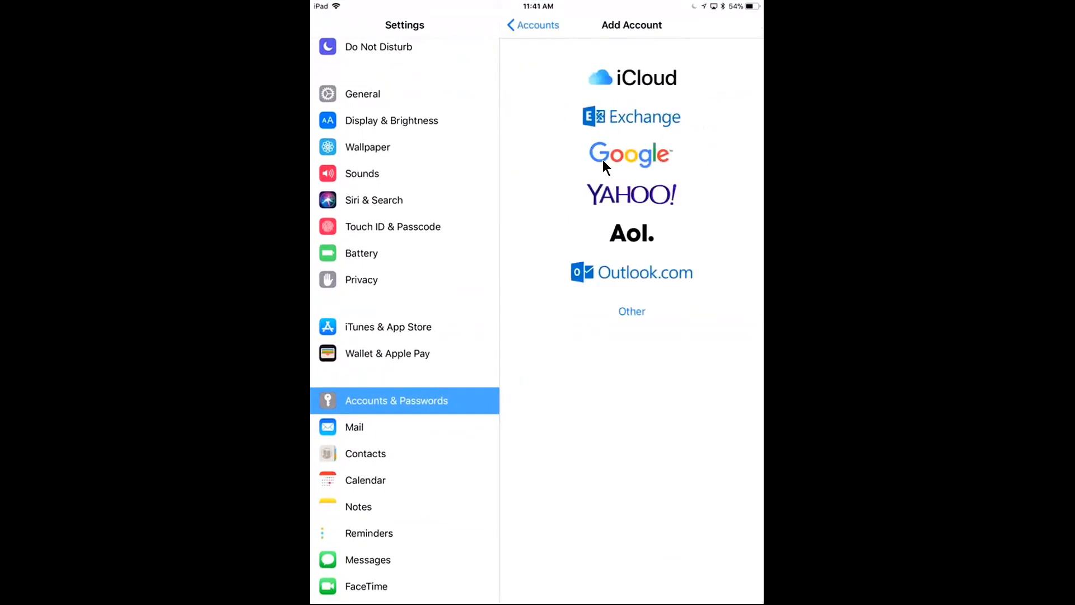
mouse_move(638, 170)
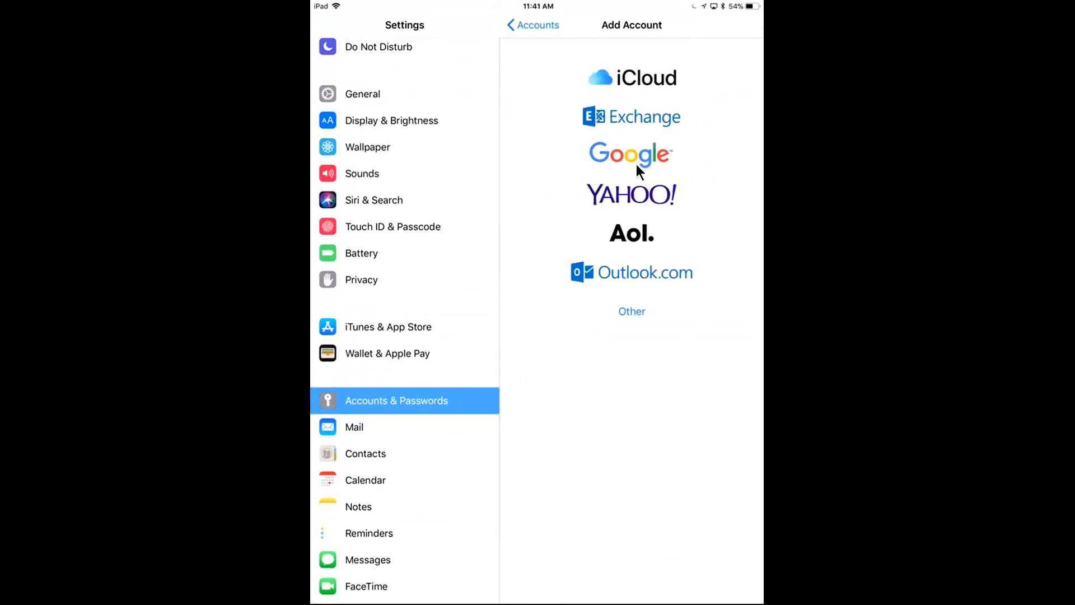
Choose Google as the account type and sign in with the work email and password
click(630, 153)
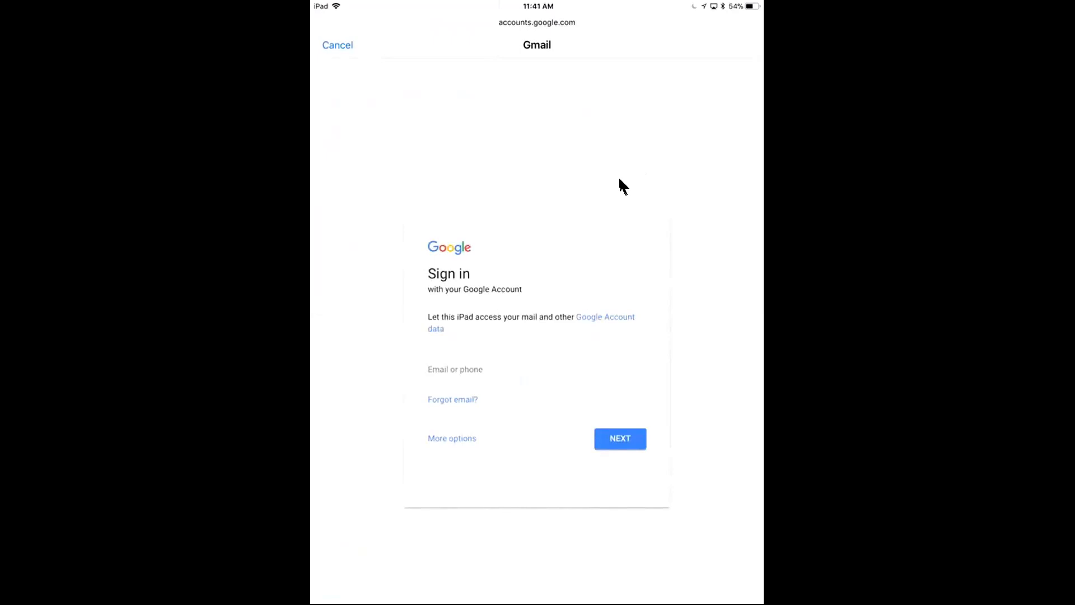
click(537, 369)
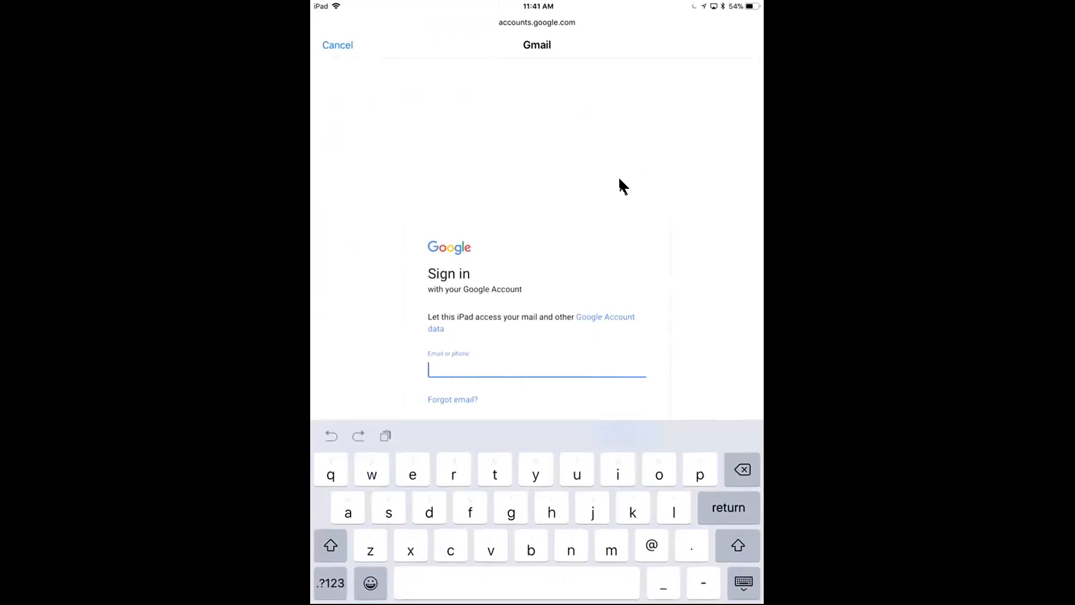
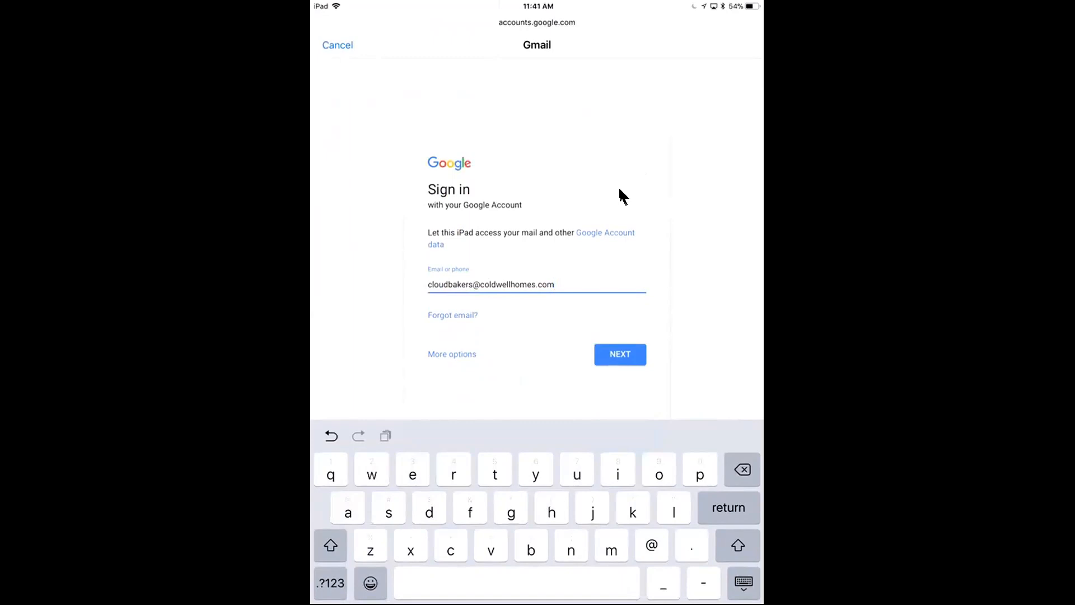
click(619, 354)
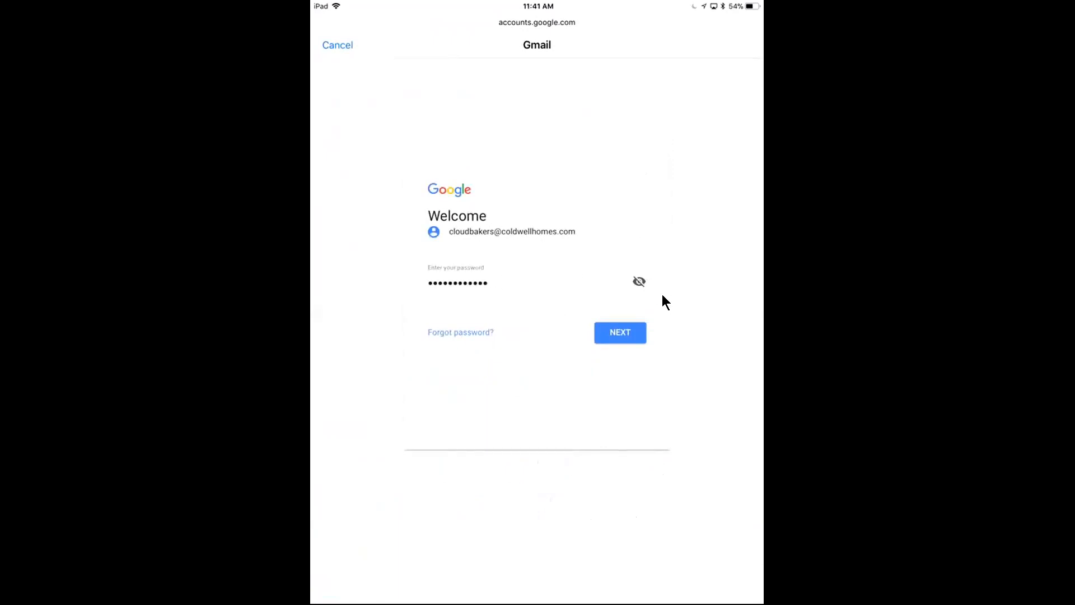
click(620, 332)
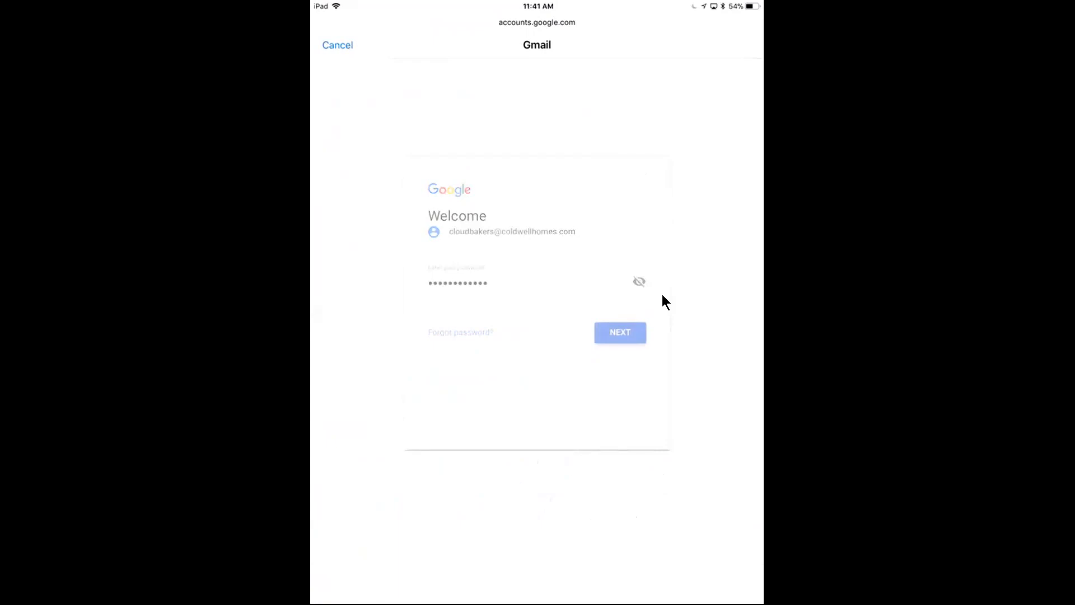
click(337, 45)
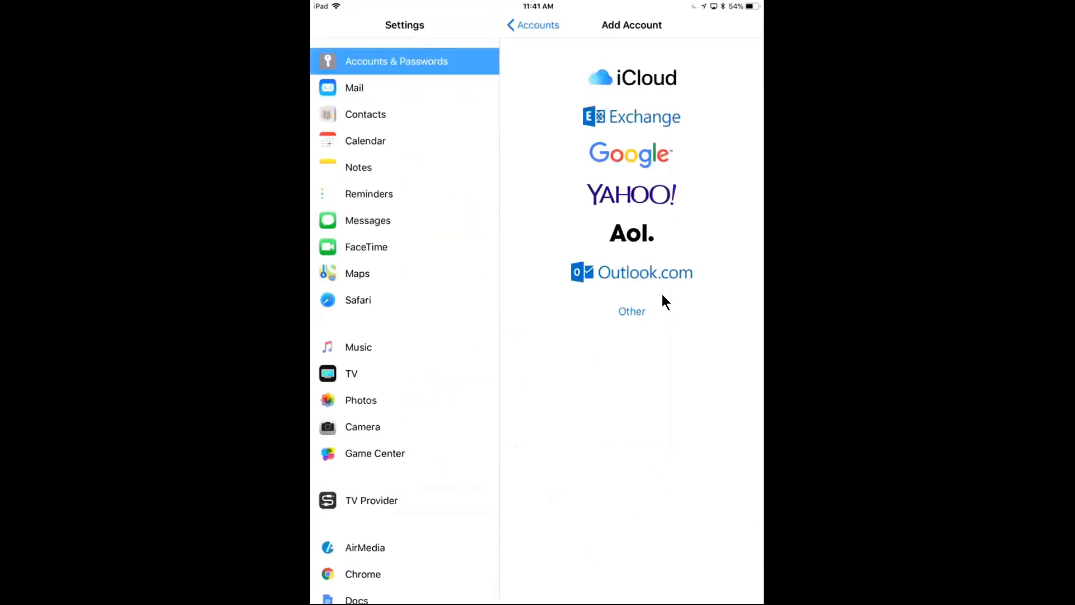
Turn off Mail and Calendars sync, keep Contacts on, save, and go Home
click(629, 153)
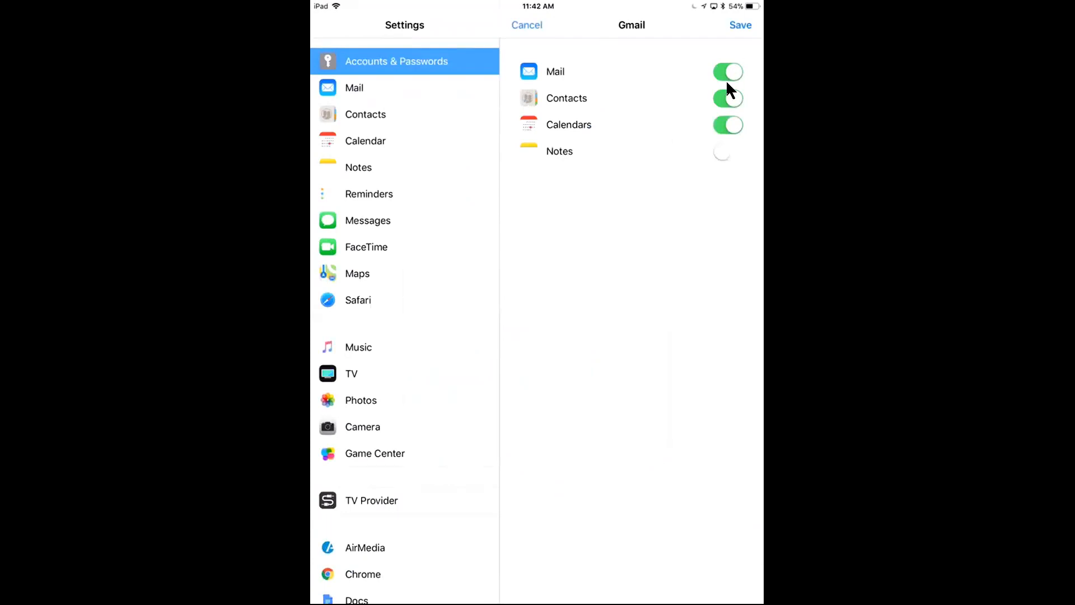
mouse_move(731, 77)
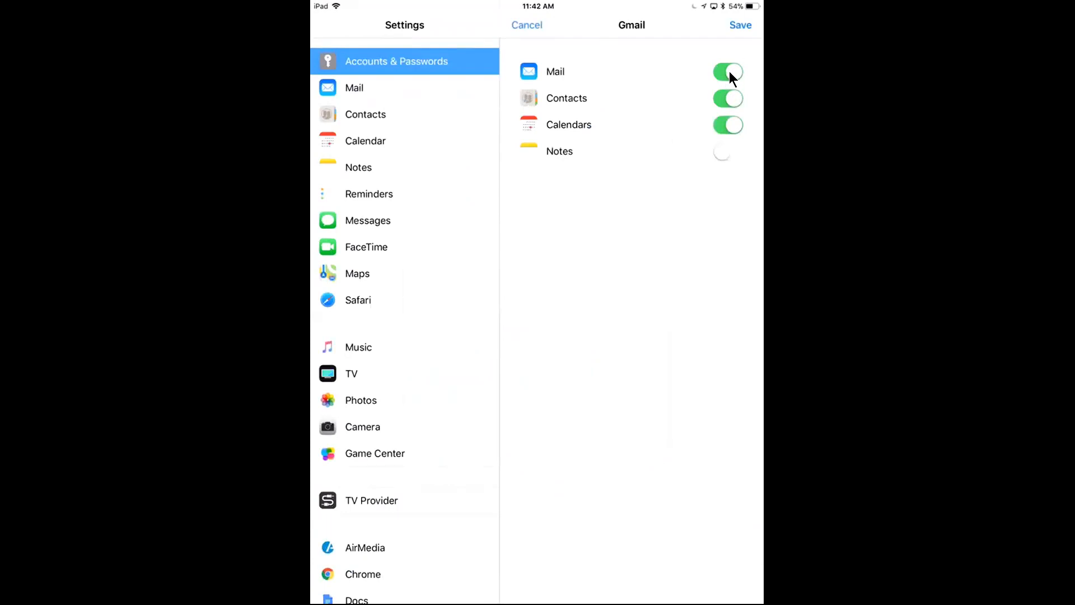
click(728, 71)
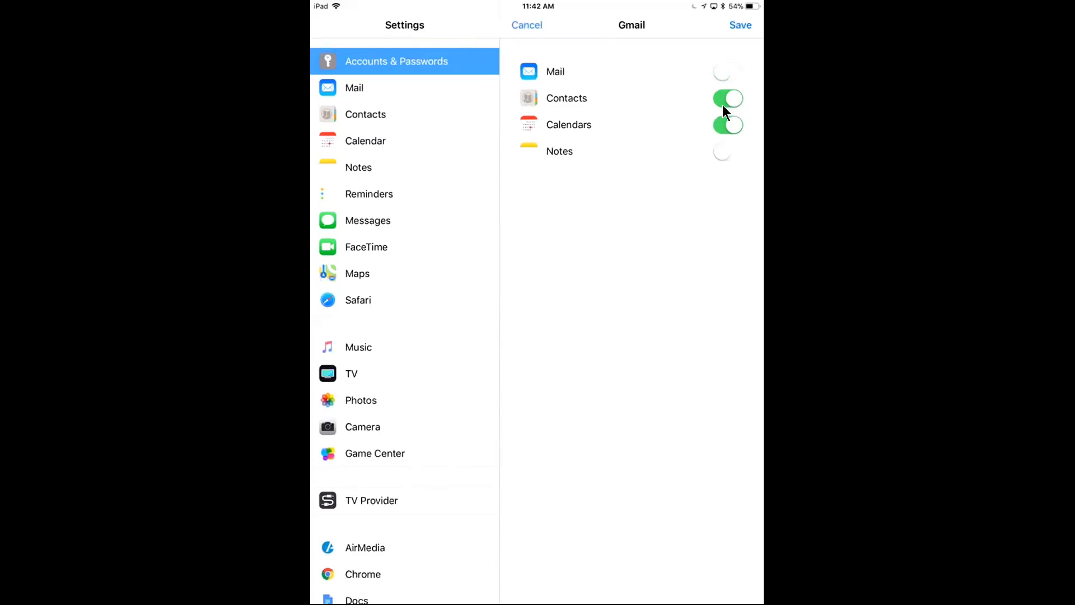
click(728, 124)
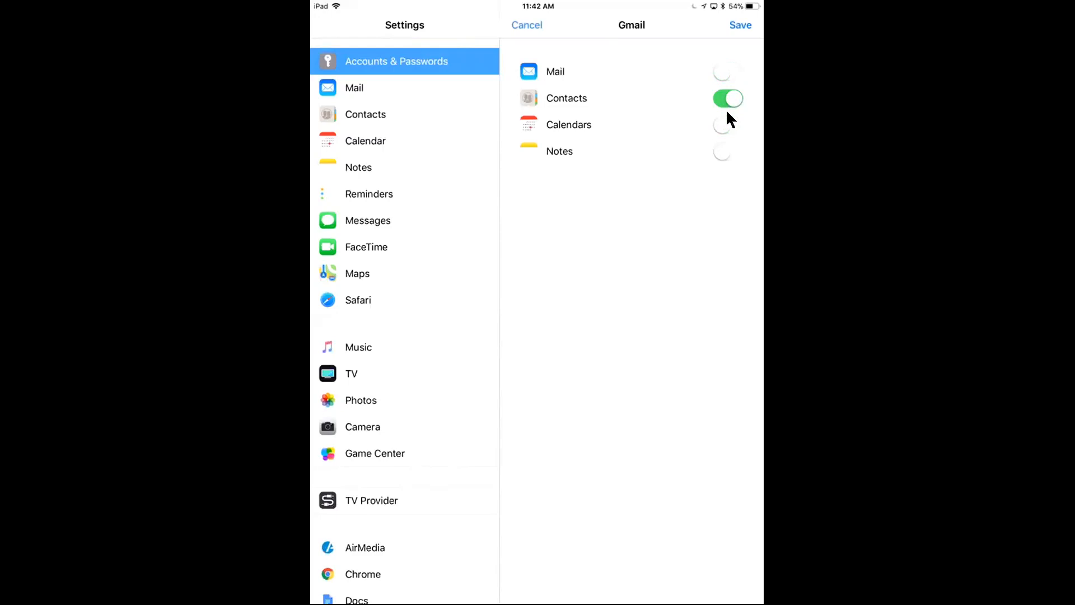
click(727, 71)
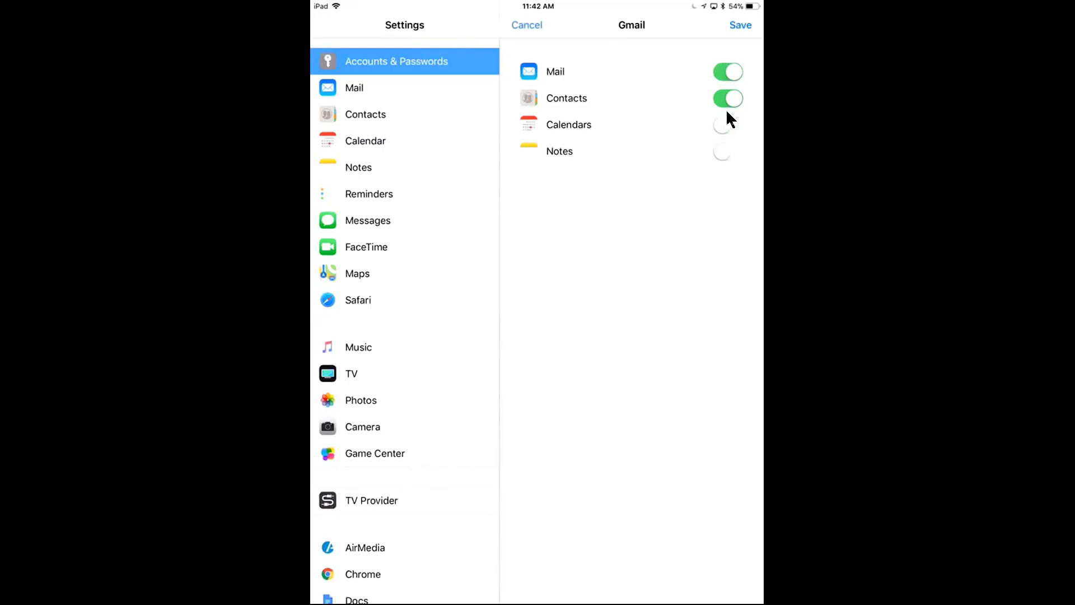
click(728, 71)
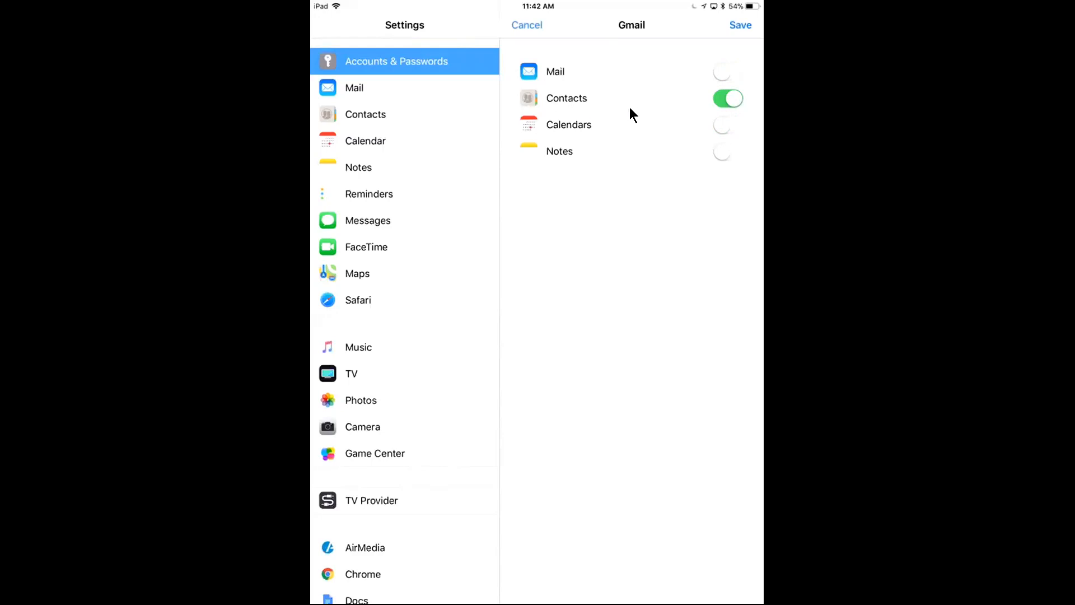
mouse_move(740, 51)
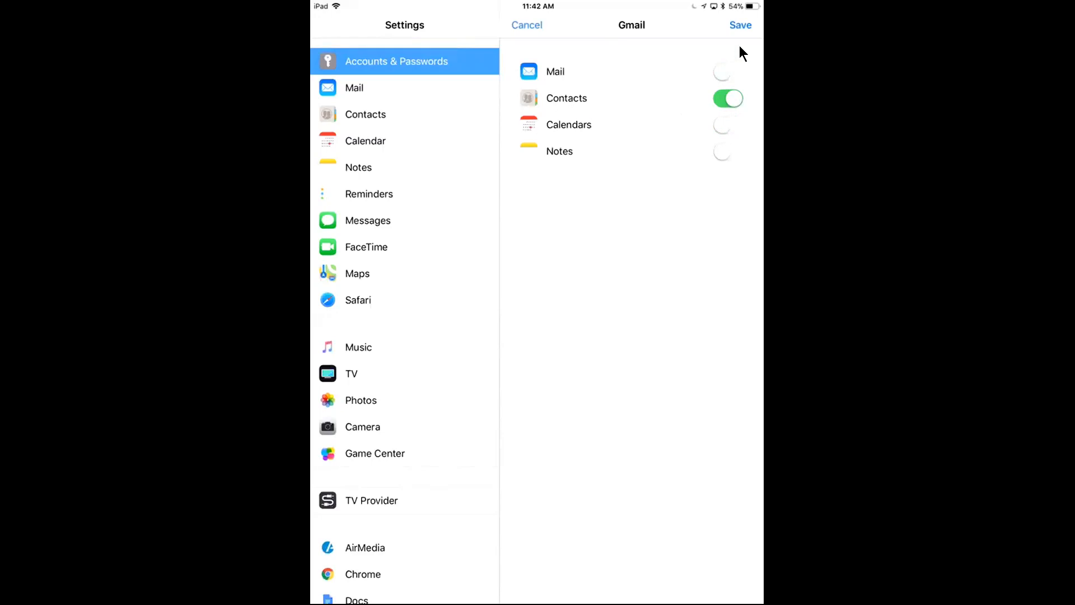
click(740, 25)
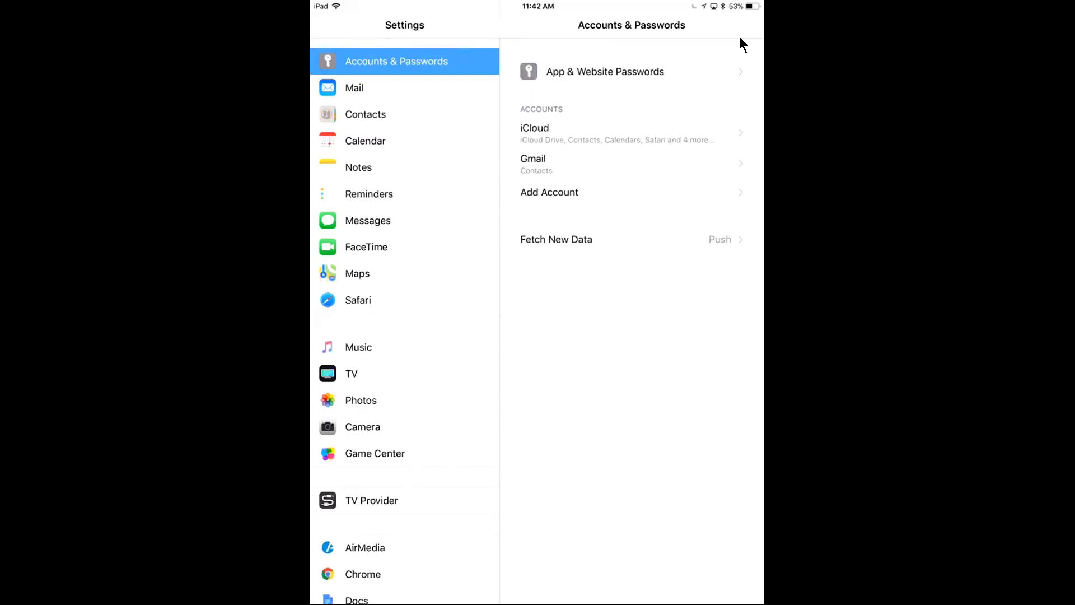
key(home)
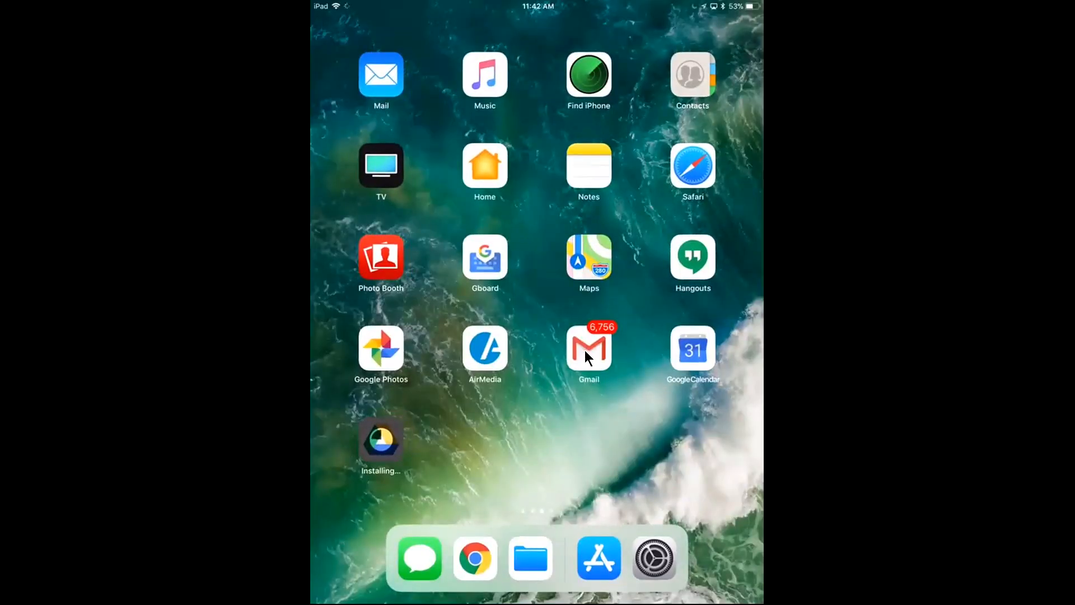
mouse_move(400, 436)
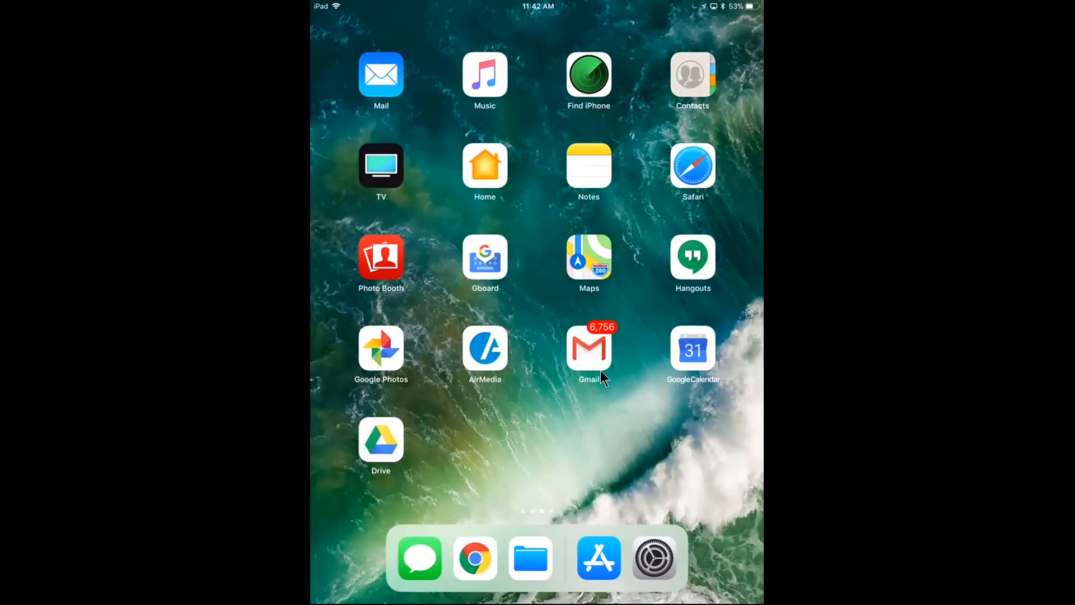
mouse_move(589, 360)
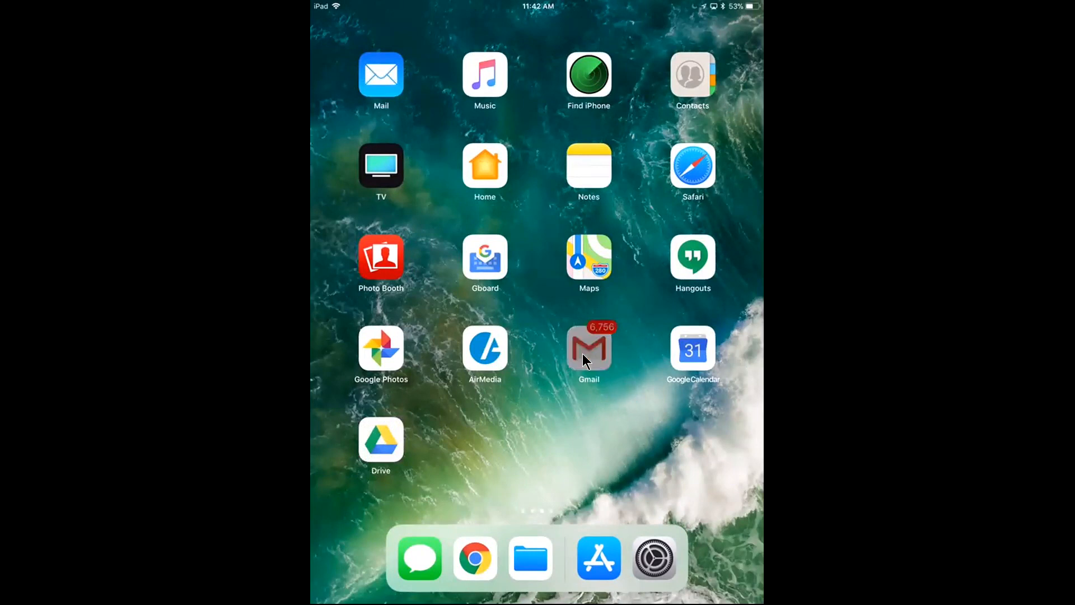
Launch Gmail, tap SIGN IN, and allow it to use google.com
click(589, 347)
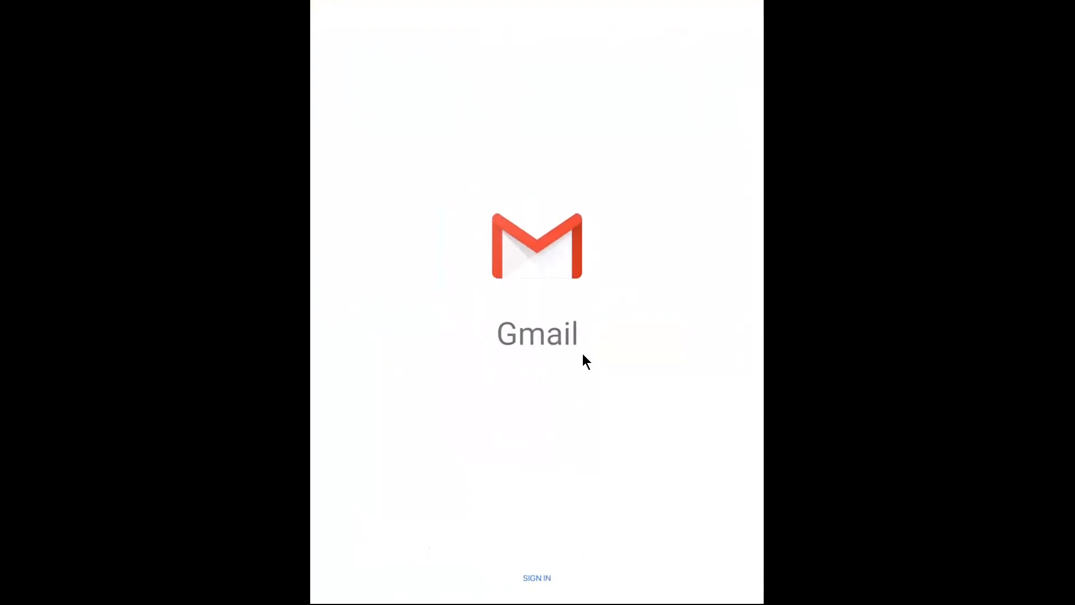
click(537, 578)
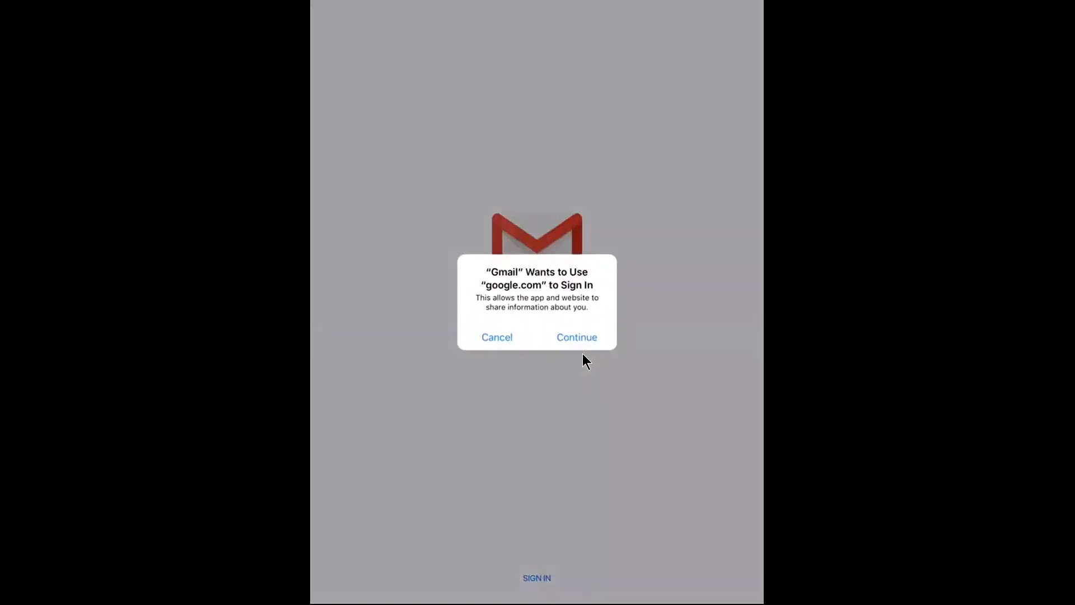
click(577, 337)
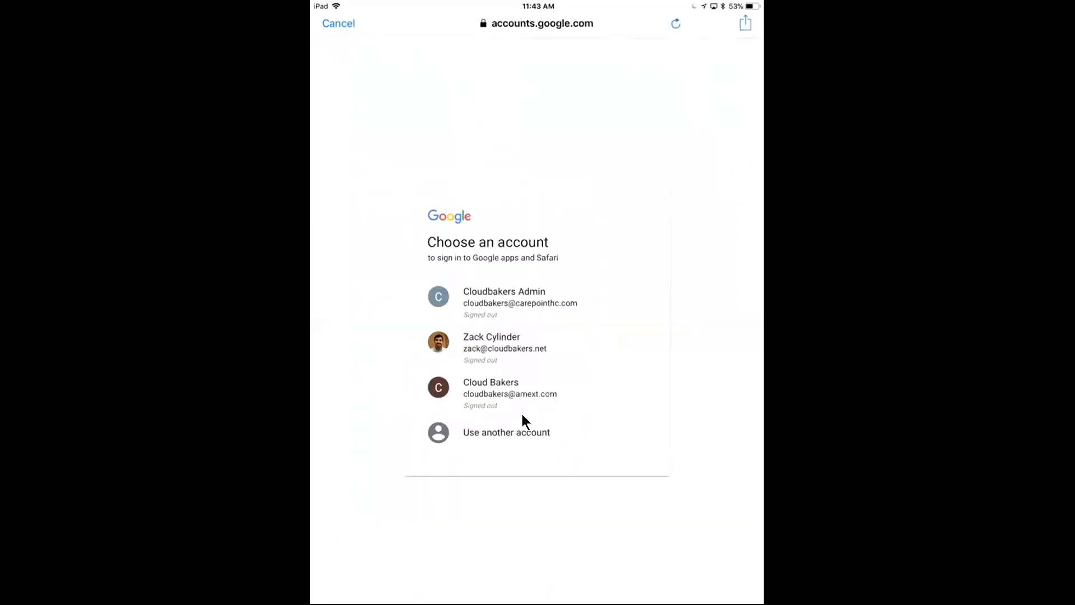
mouse_move(536, 397)
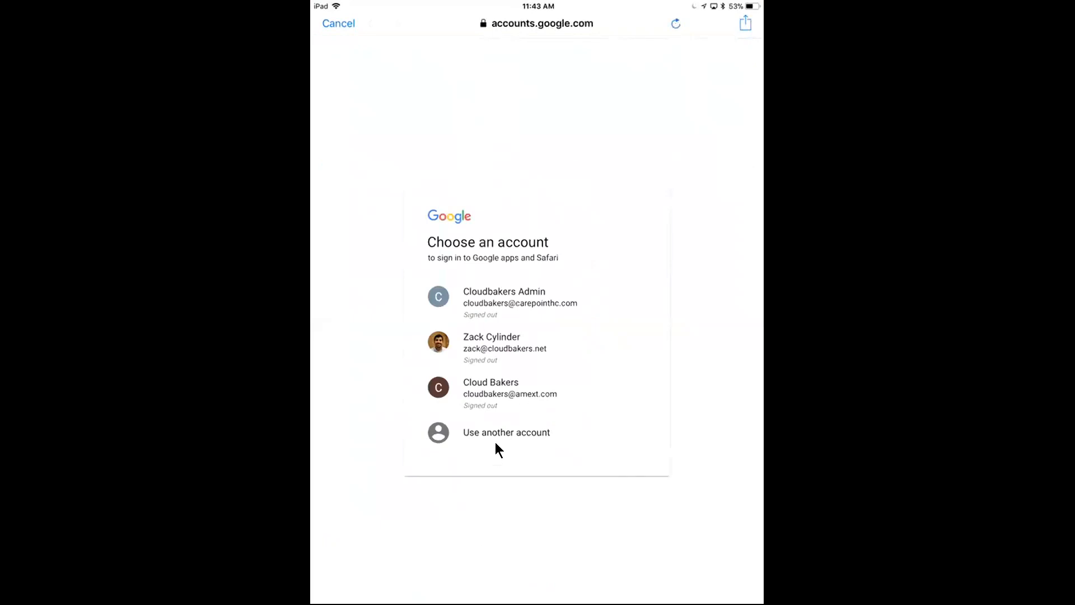
Choose Use another account, replace the prefilled address with the work email, and submit
click(506, 431)
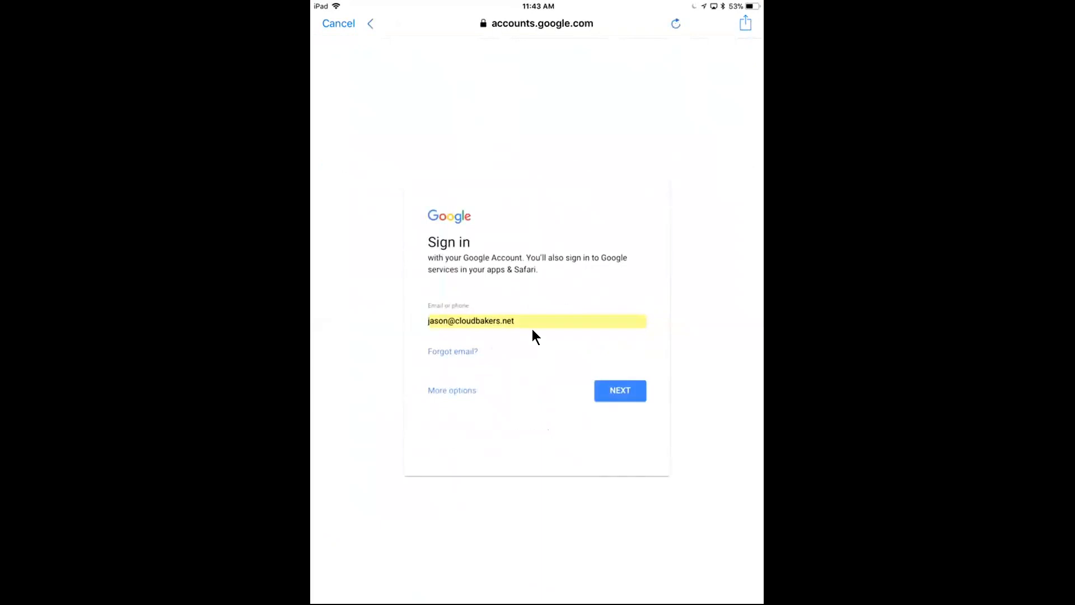
click(538, 321)
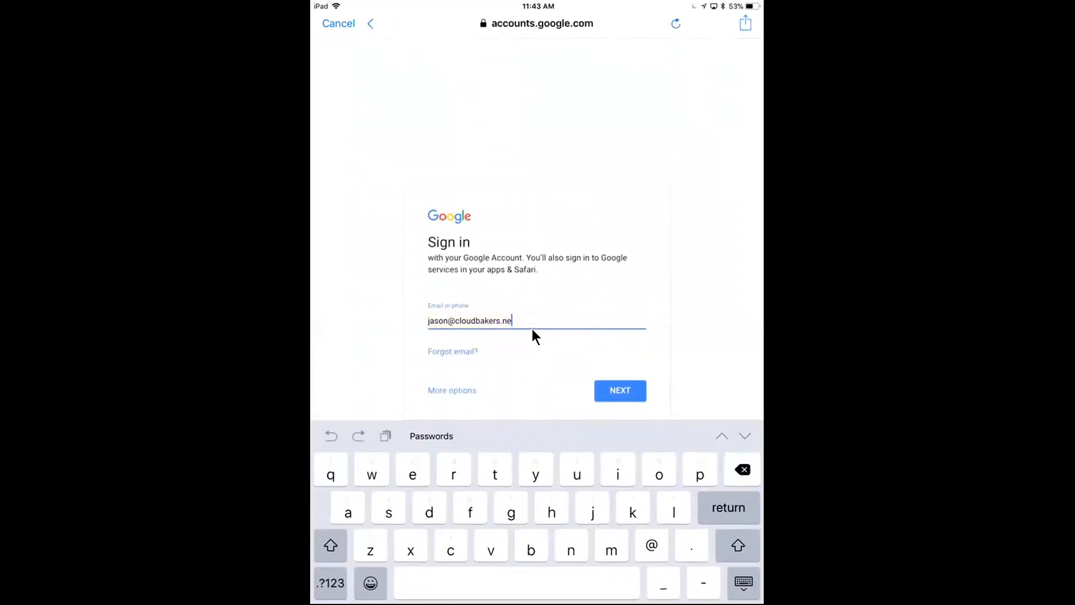
click(742, 469)
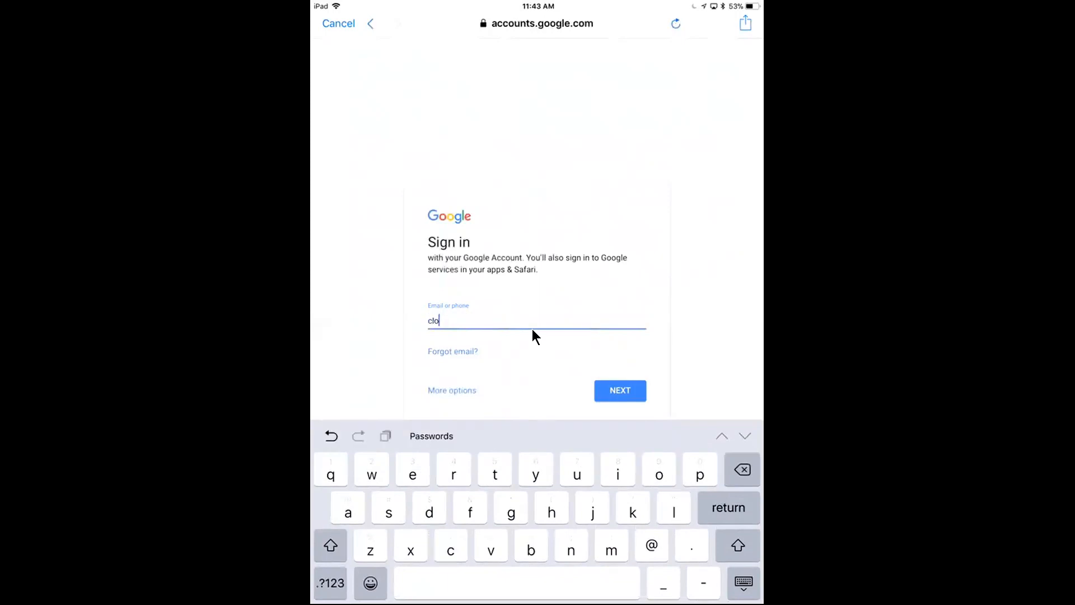
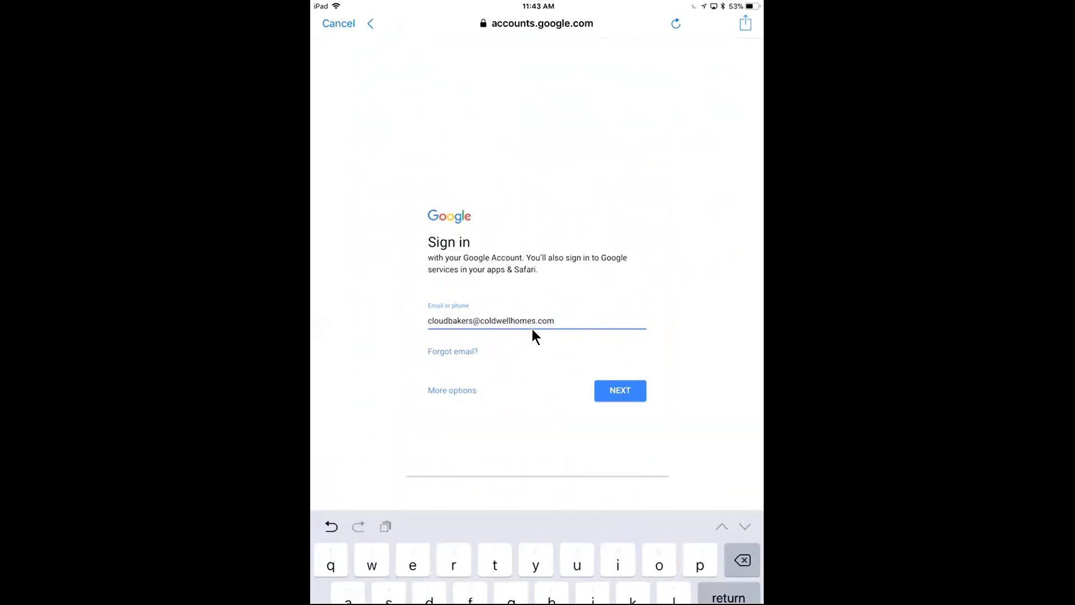
click(619, 391)
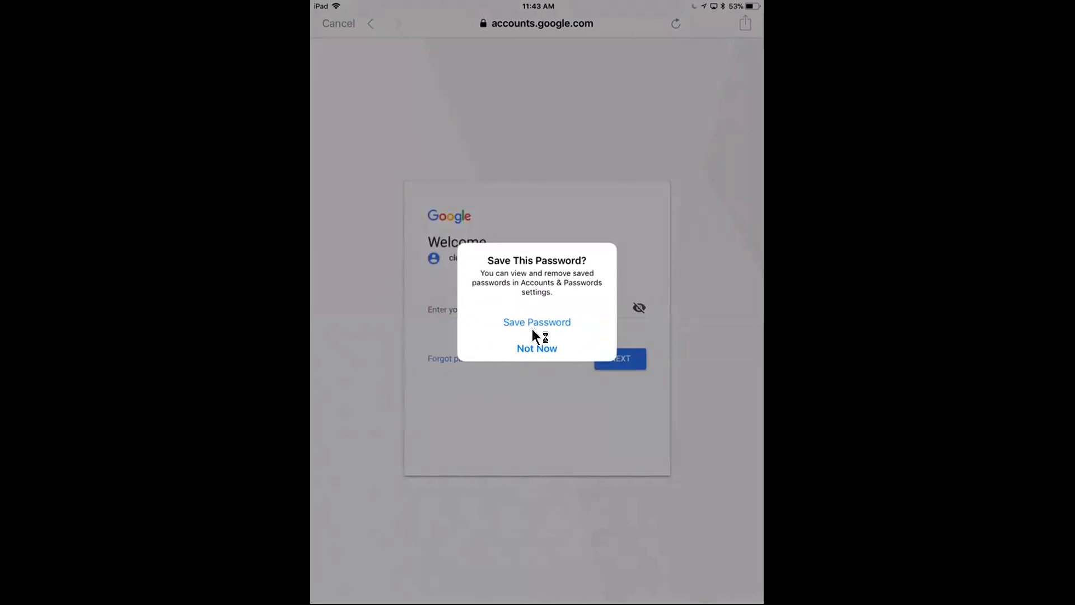
Dismiss the Save Password prompt and submit the account password to finish signing in
click(537, 348)
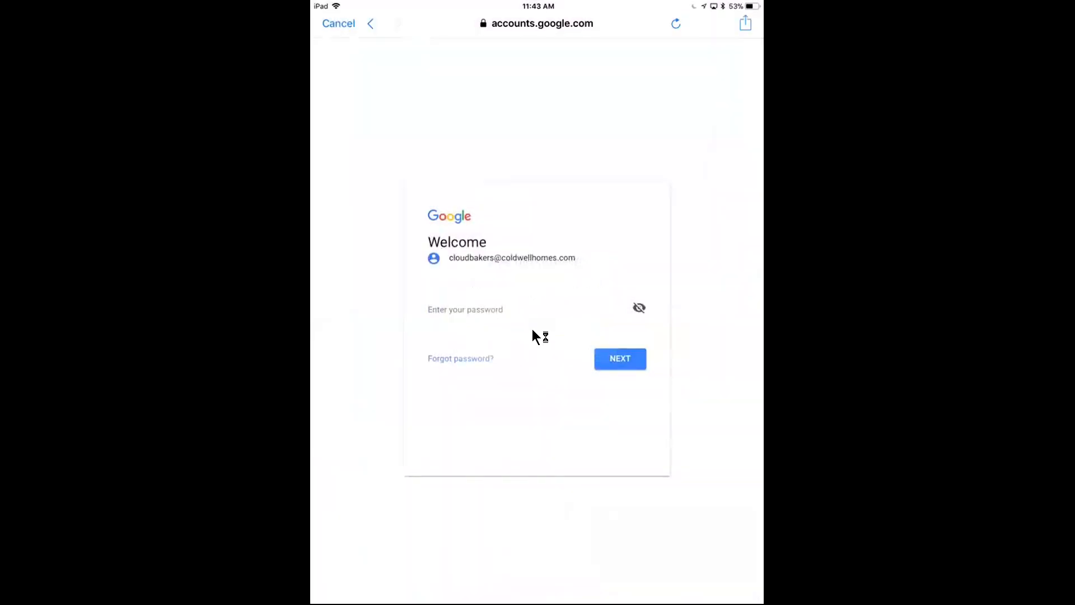
click(521, 310)
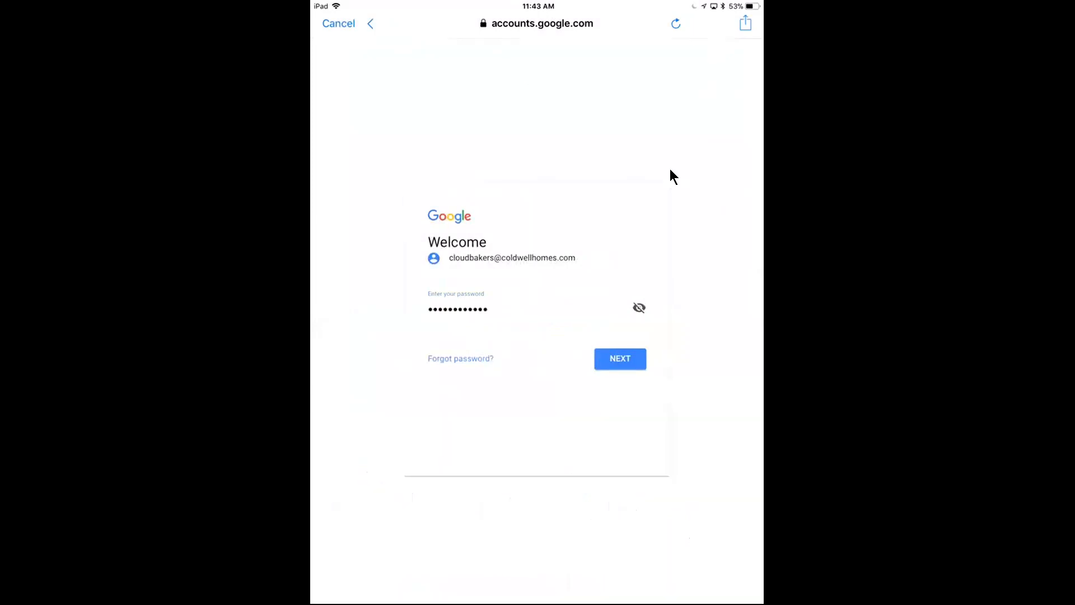
click(620, 358)
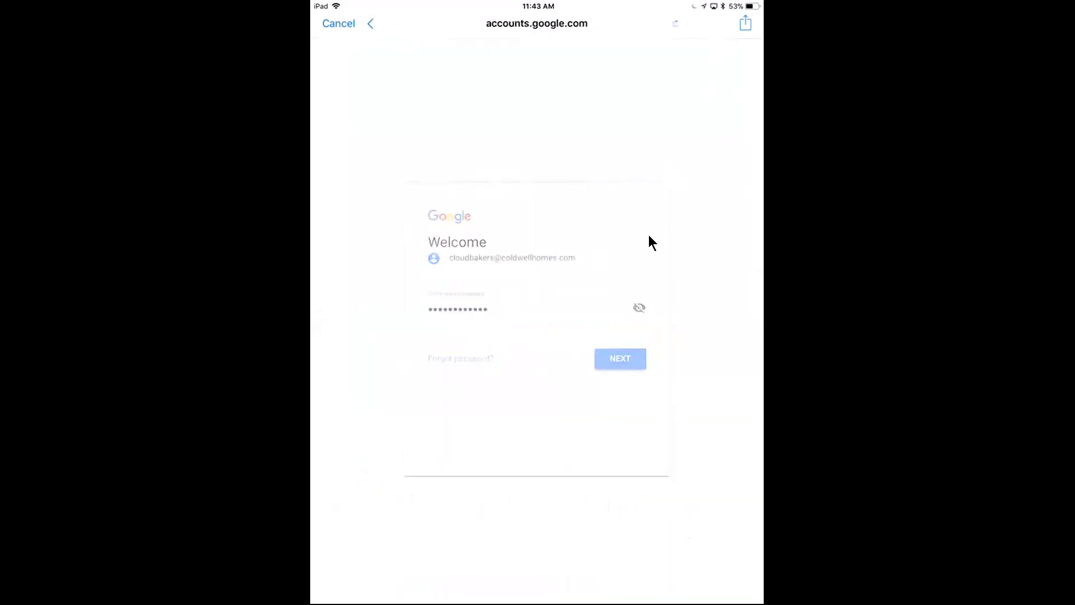
click(618, 358)
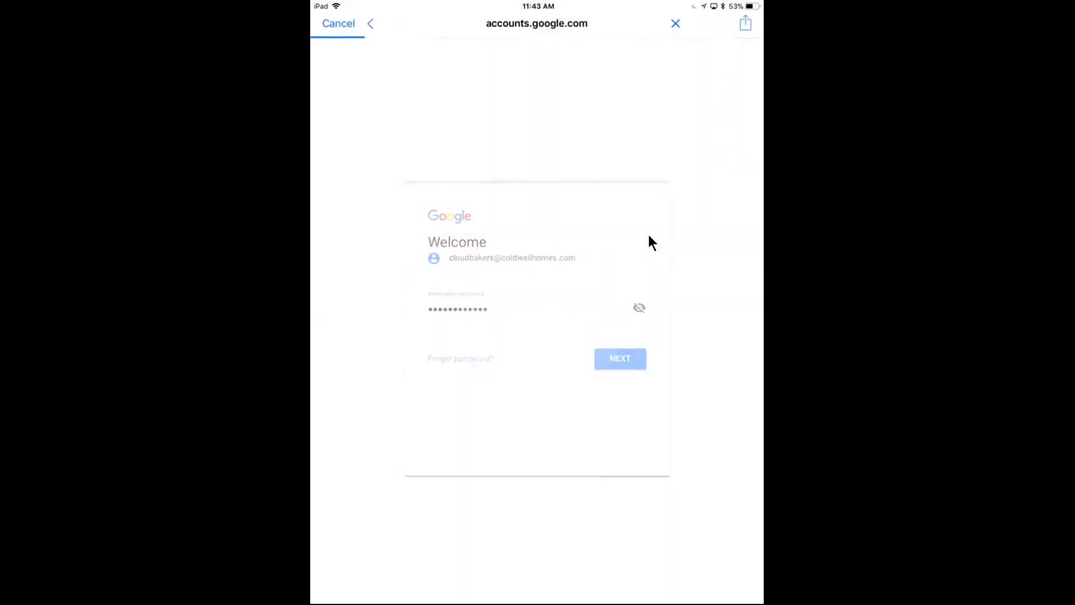
click(618, 358)
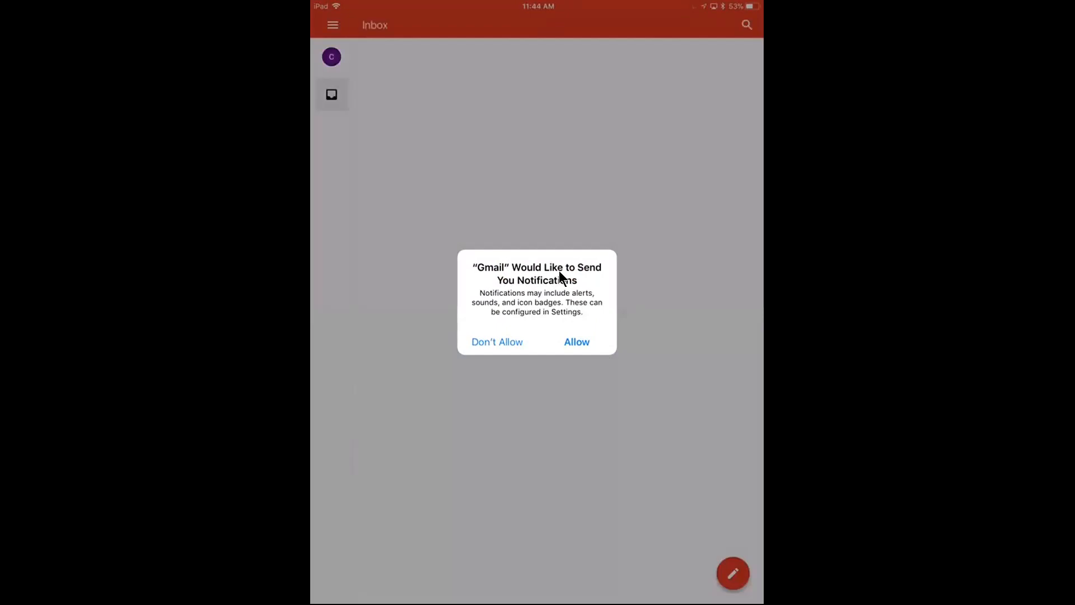
Answer the notifications alert and tap GOT IT on the Welcome screen
click(577, 341)
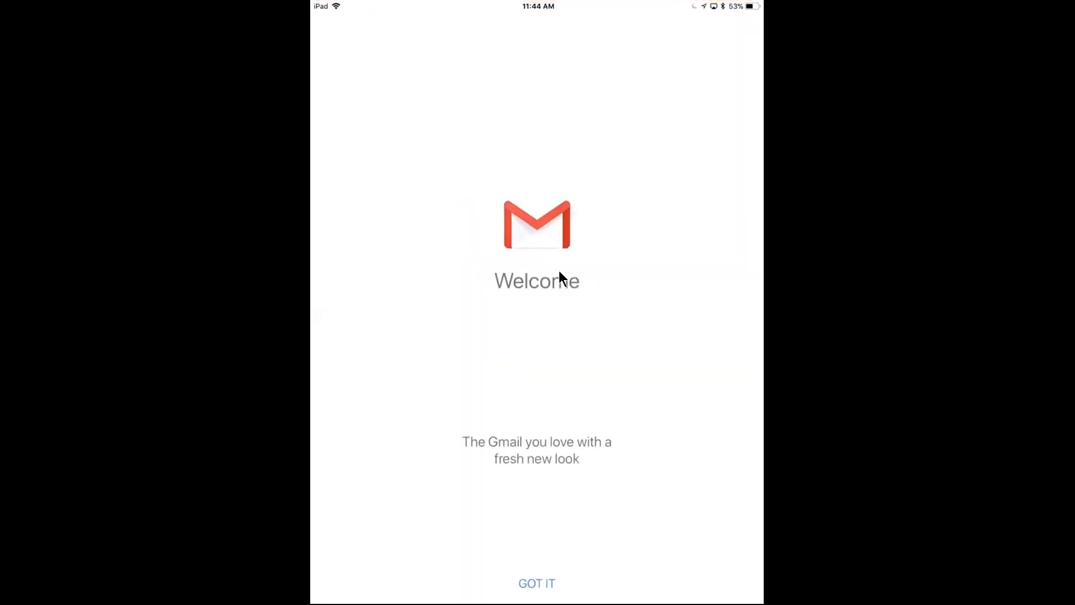
click(538, 583)
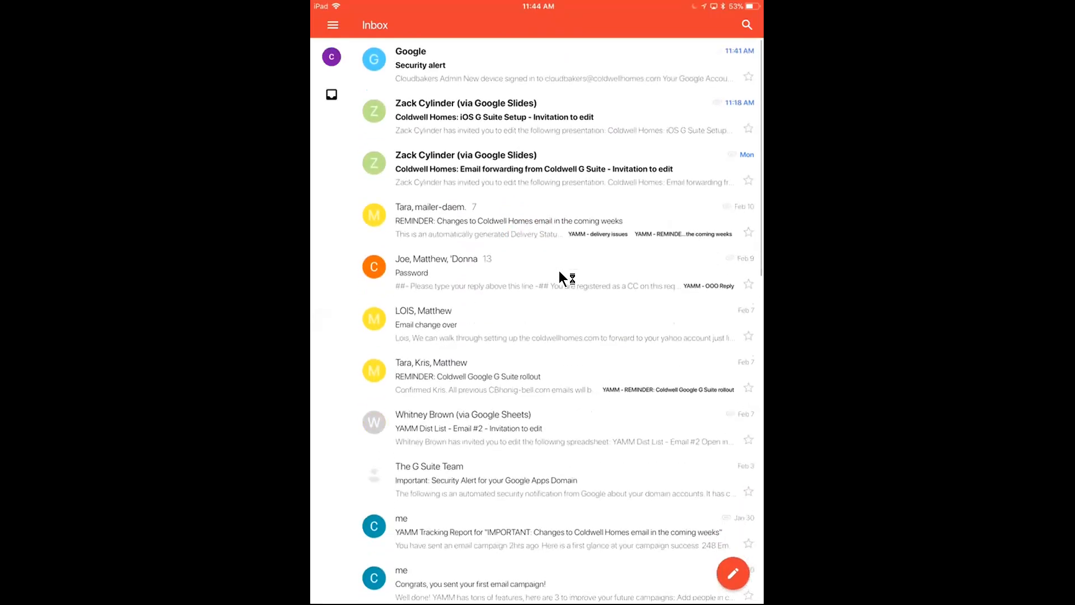
Open the hamburger menu, browse the folders and labels, close it, and reopen it
scroll(down, 3)
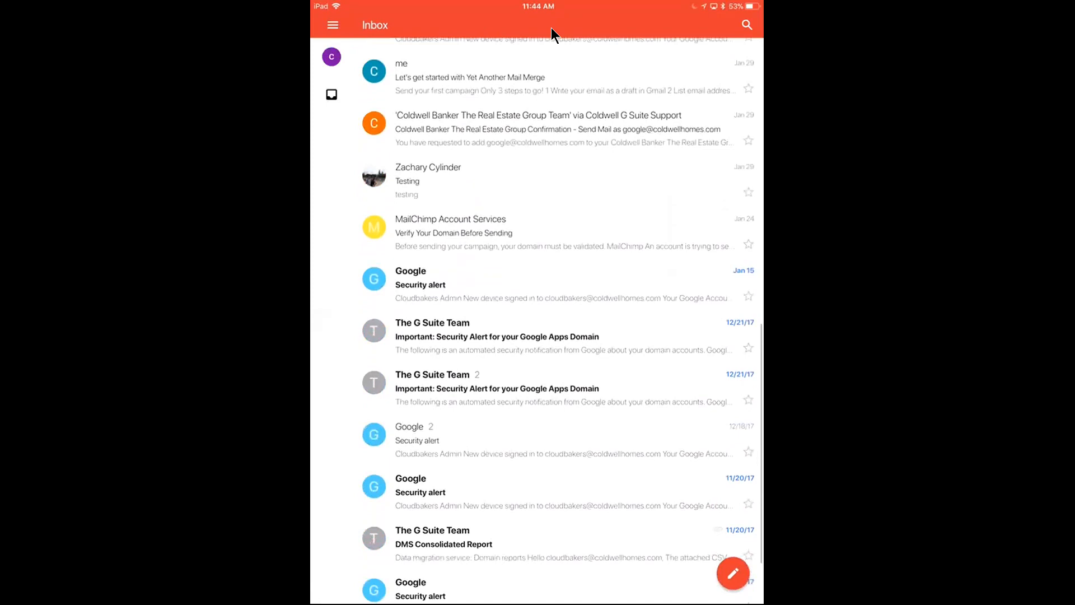
click(333, 25)
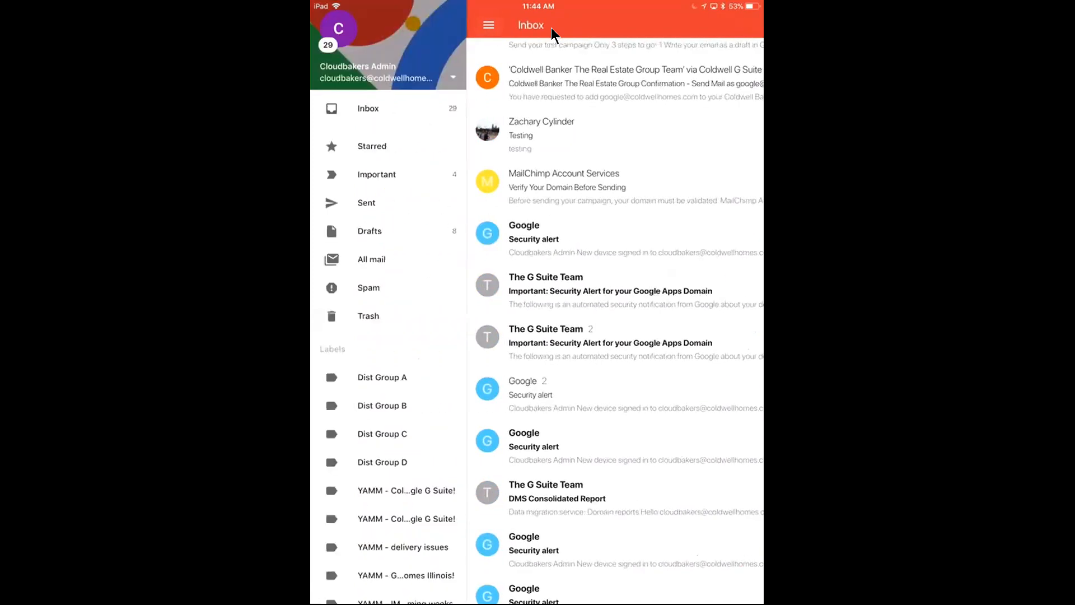
mouse_move(438, 100)
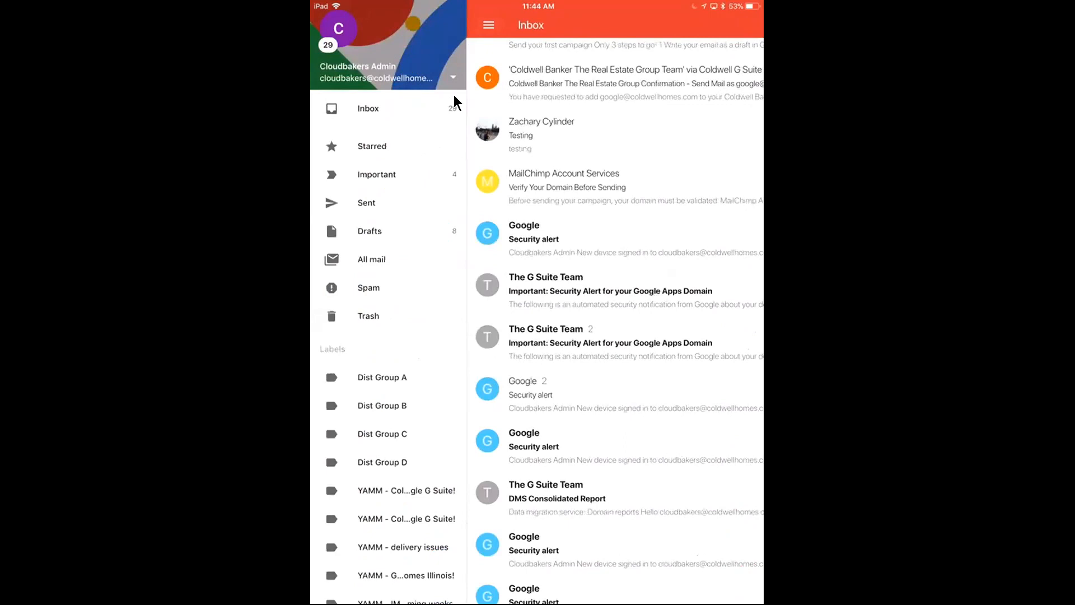
scroll(down, 3)
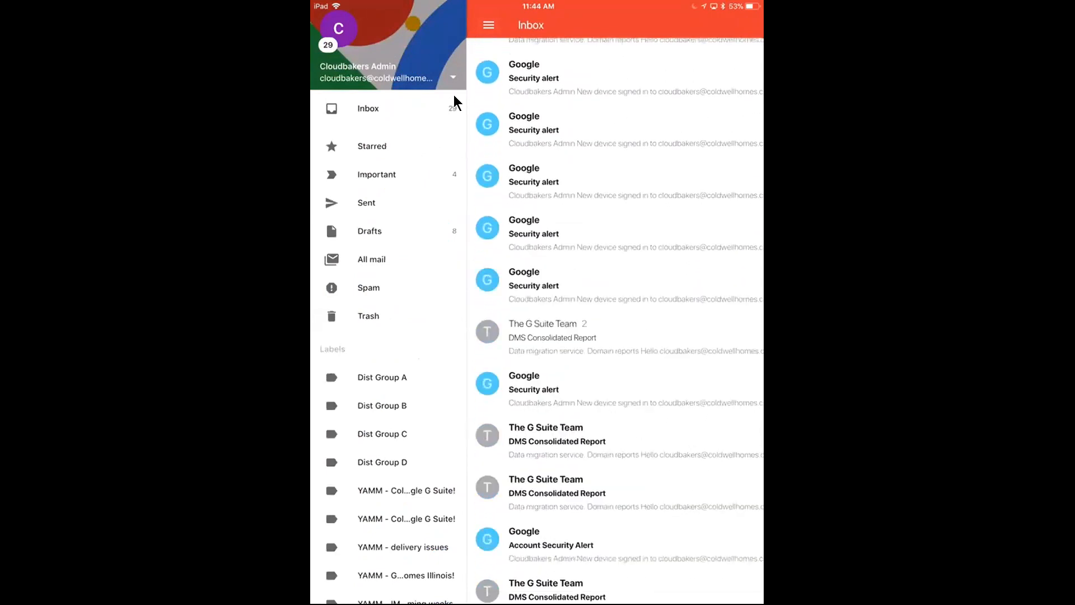
scroll(up, 3)
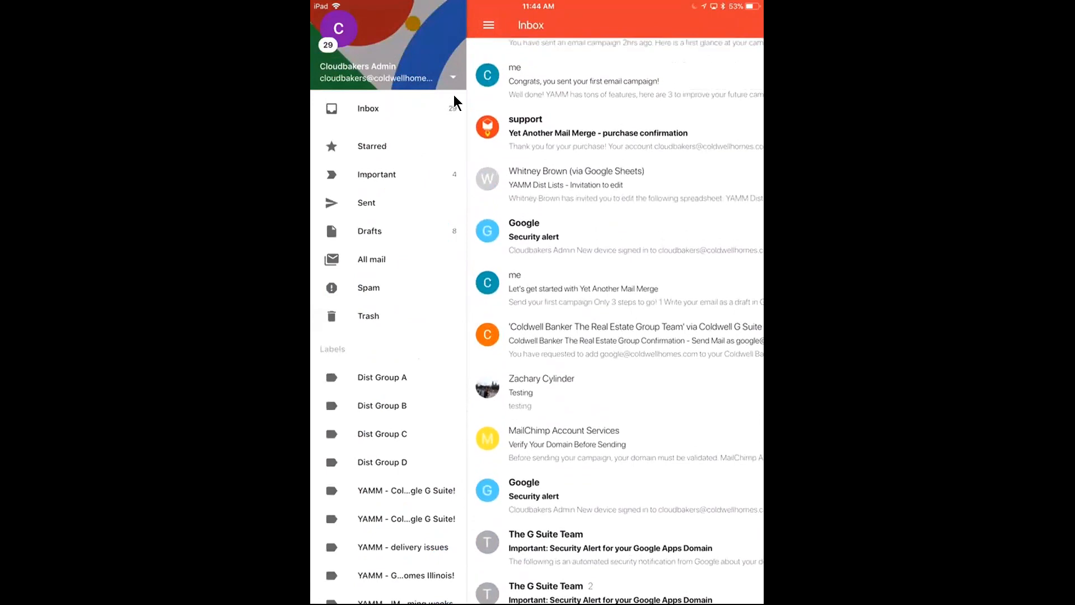
scroll(up, 3)
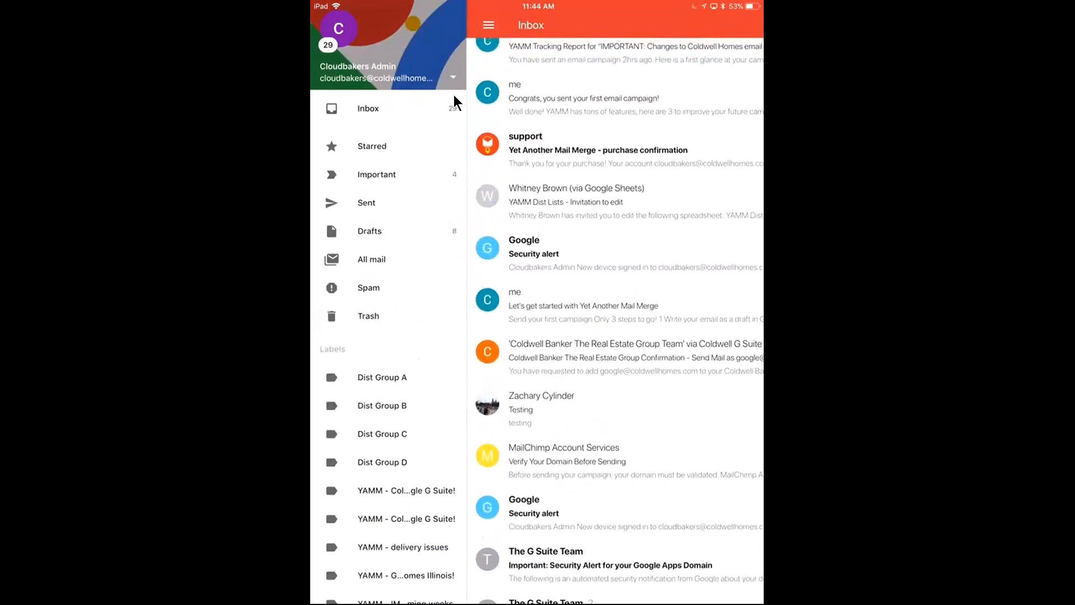
click(488, 26)
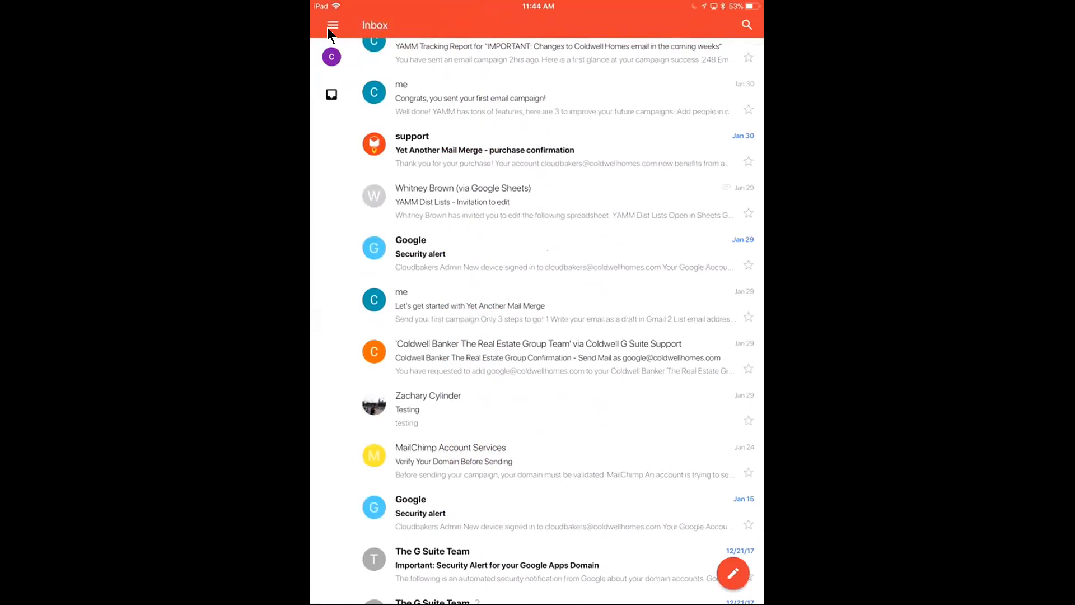
click(333, 25)
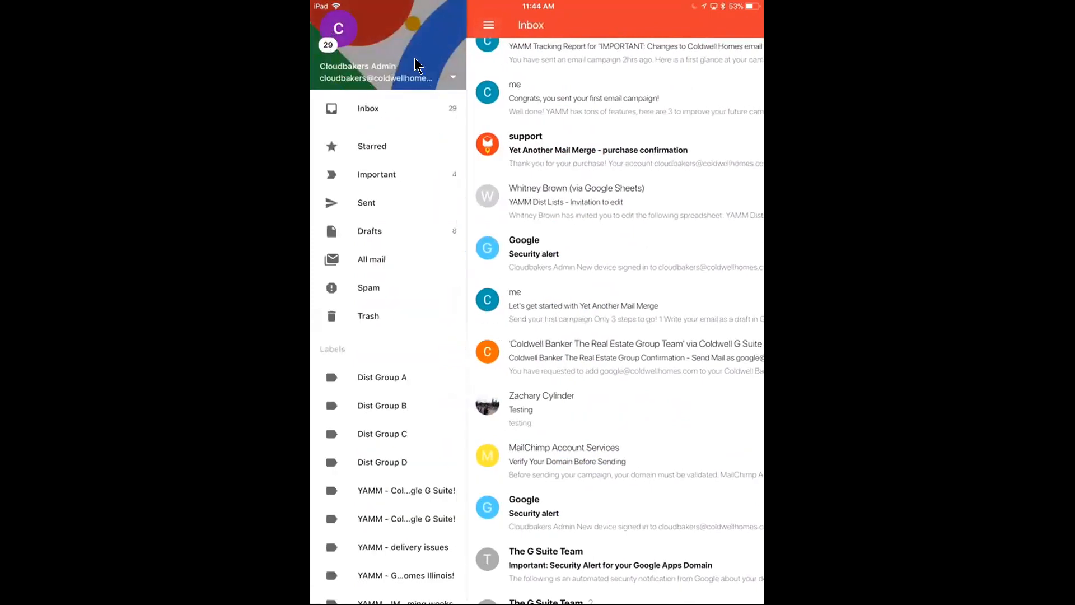
mouse_move(412, 82)
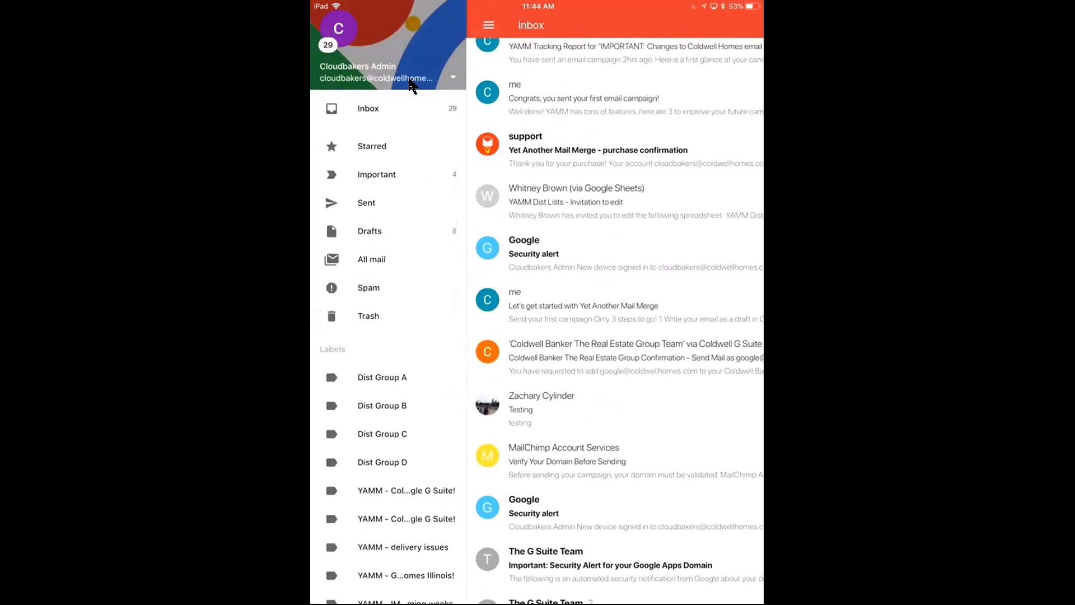
Open Gmail's Add account Google sign-in, cancel it, and return to the inbox
click(453, 77)
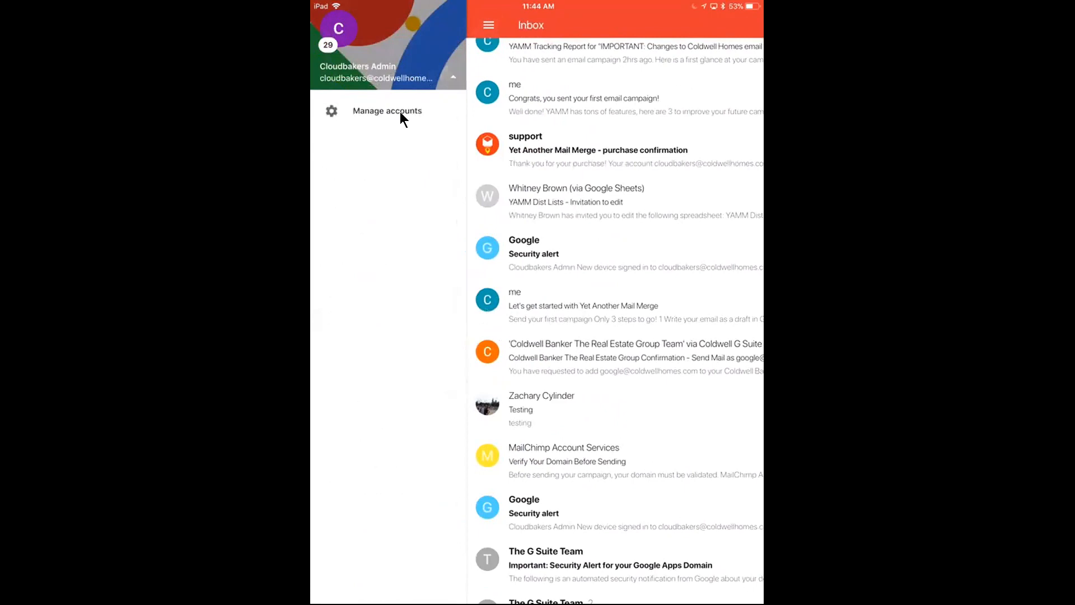
click(387, 110)
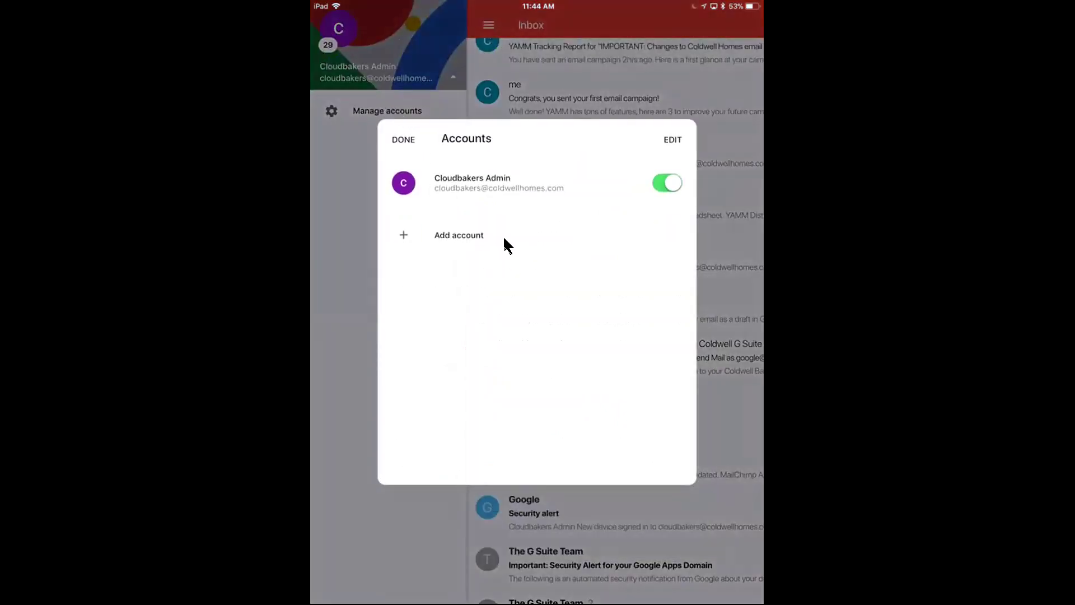
click(459, 235)
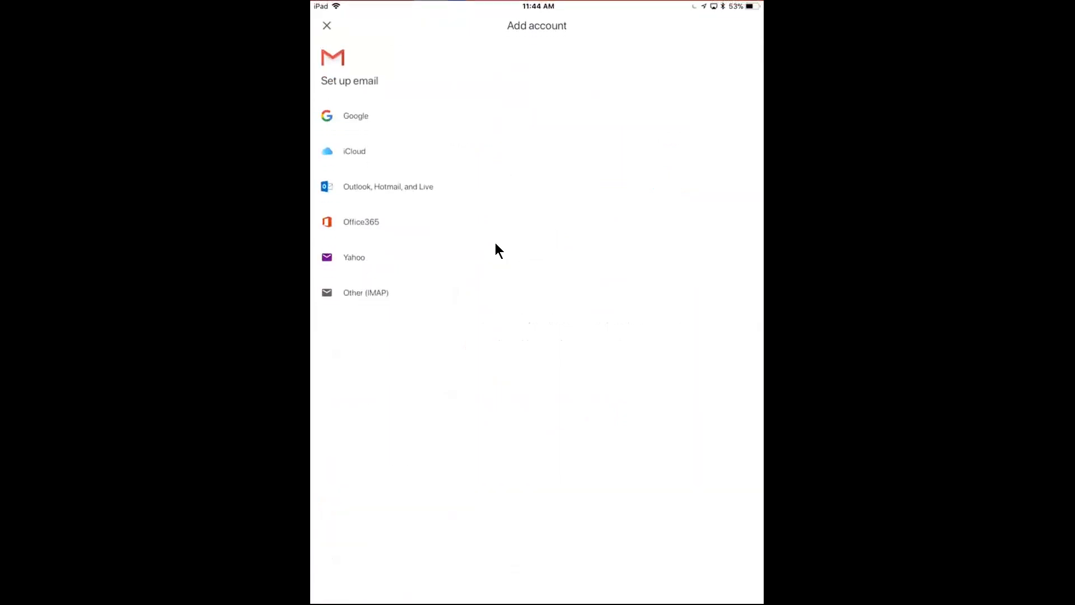
mouse_move(404, 140)
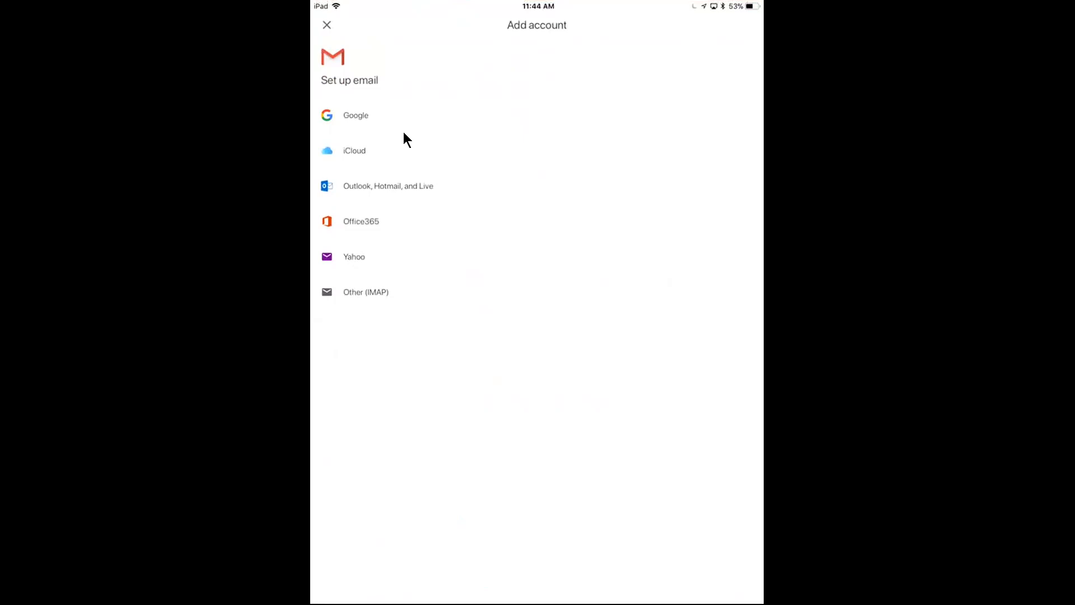
click(356, 115)
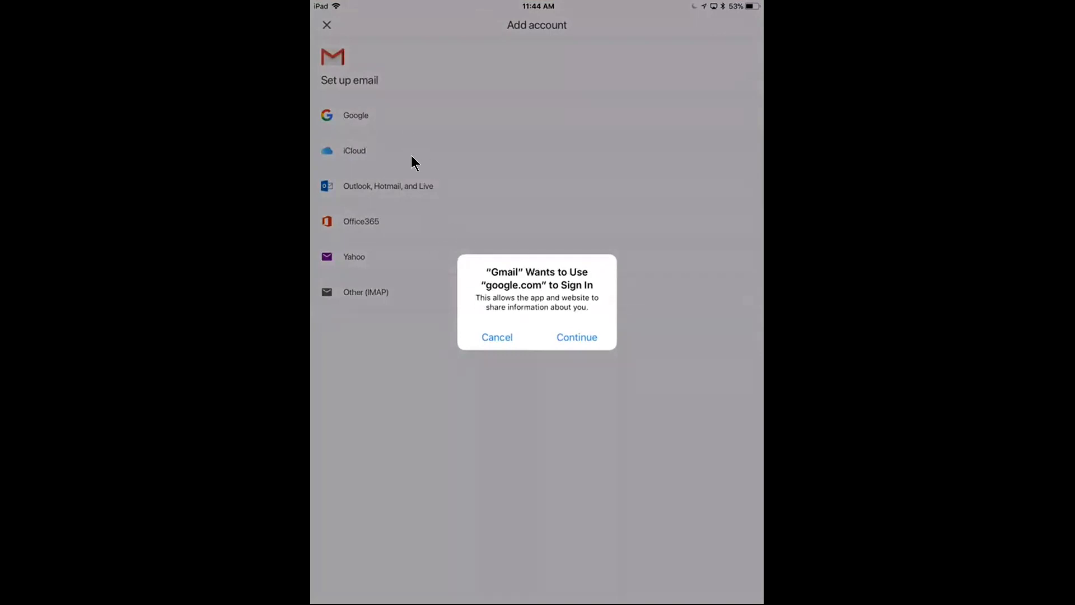
mouse_move(489, 358)
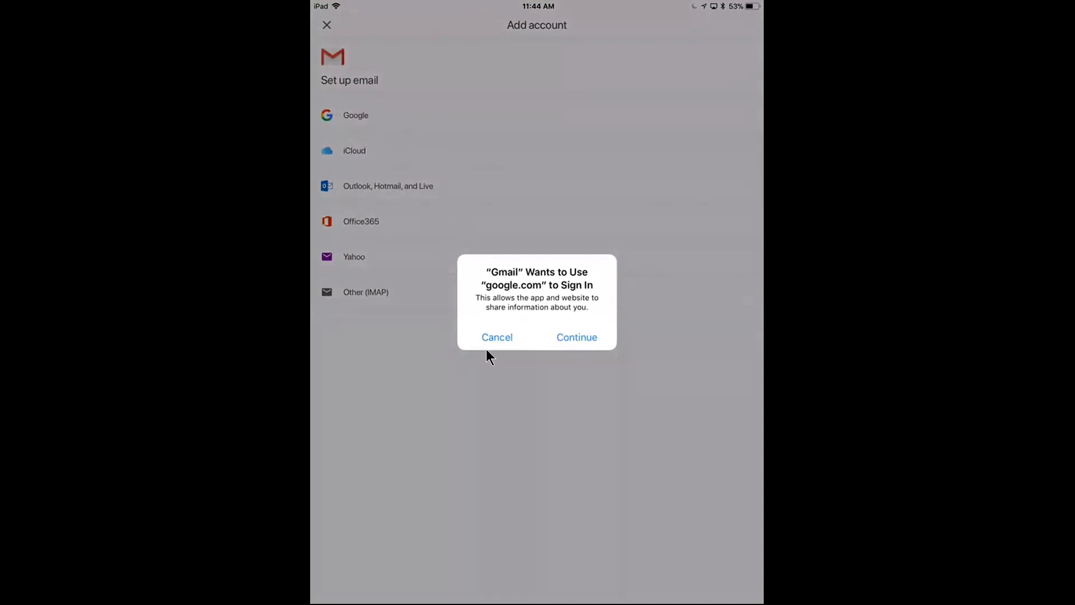
click(576, 336)
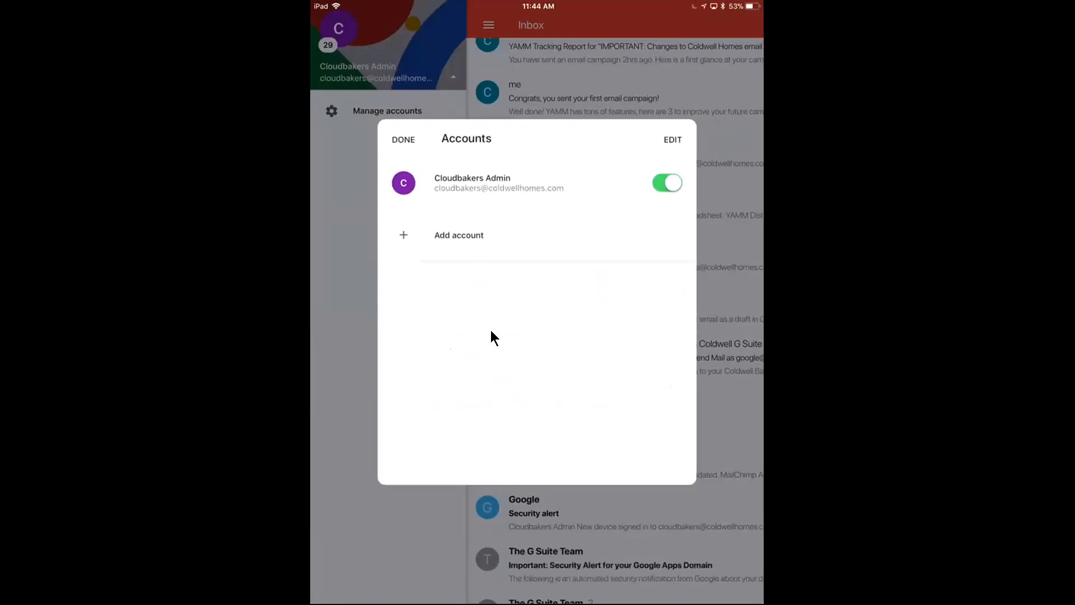
click(404, 140)
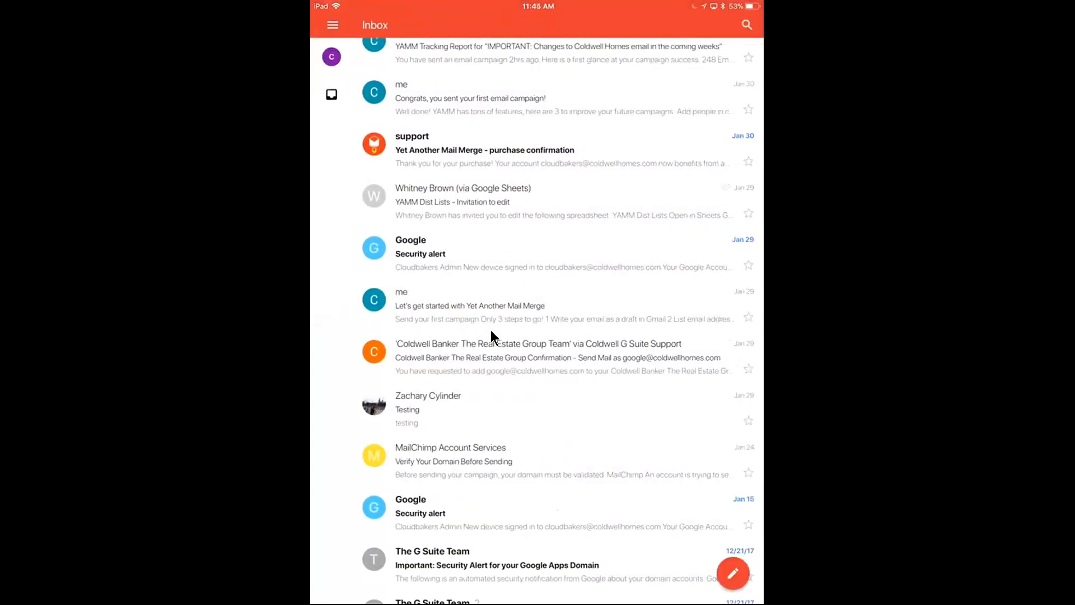
Launch Google Calendar, grant calendar access, and enable the work account
key(home)
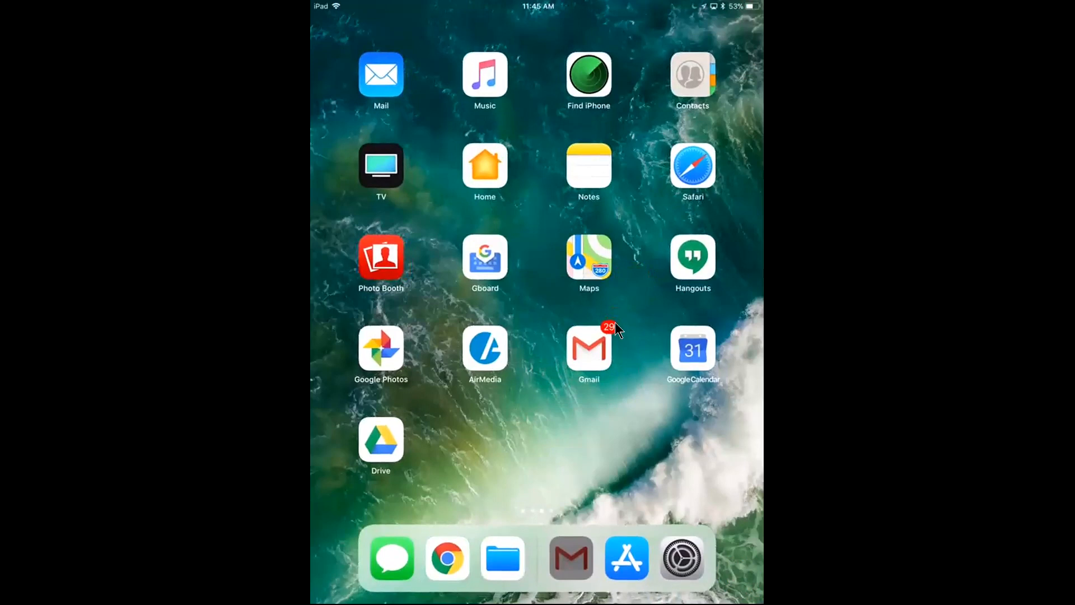
click(692, 348)
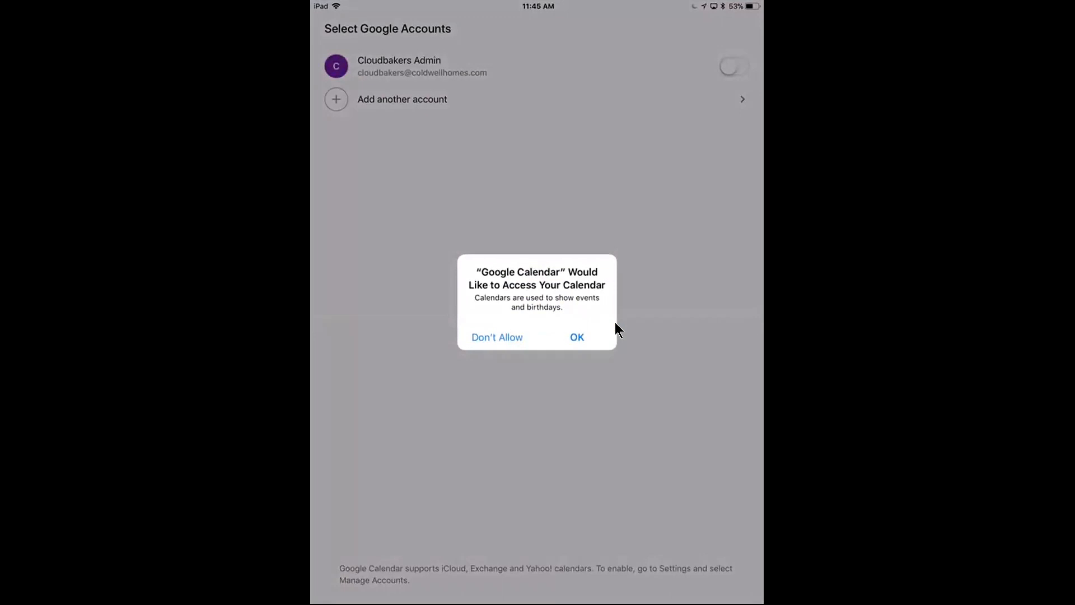
click(576, 336)
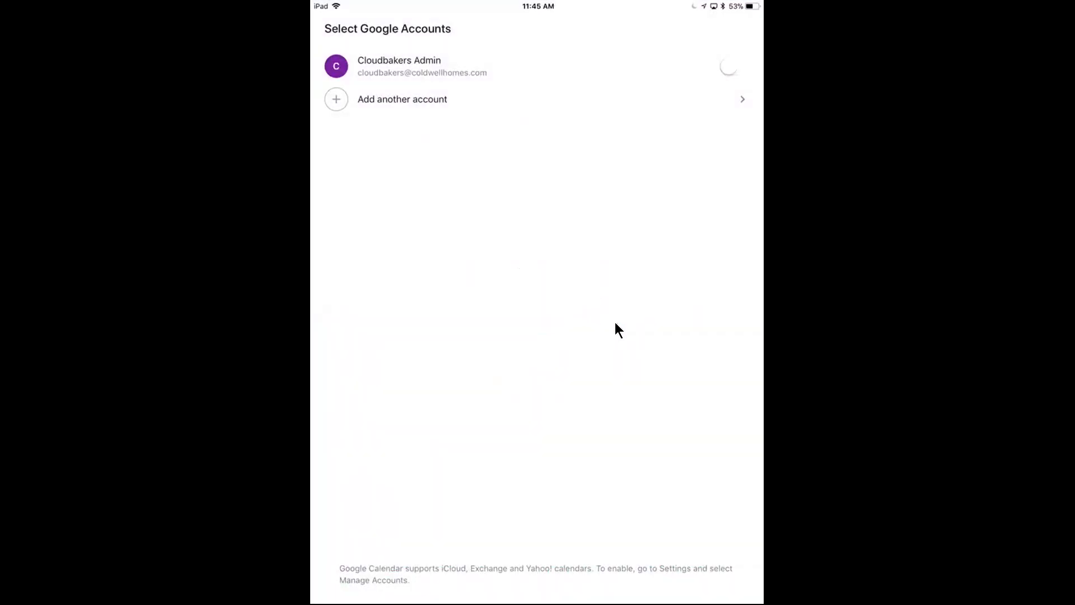
click(734, 67)
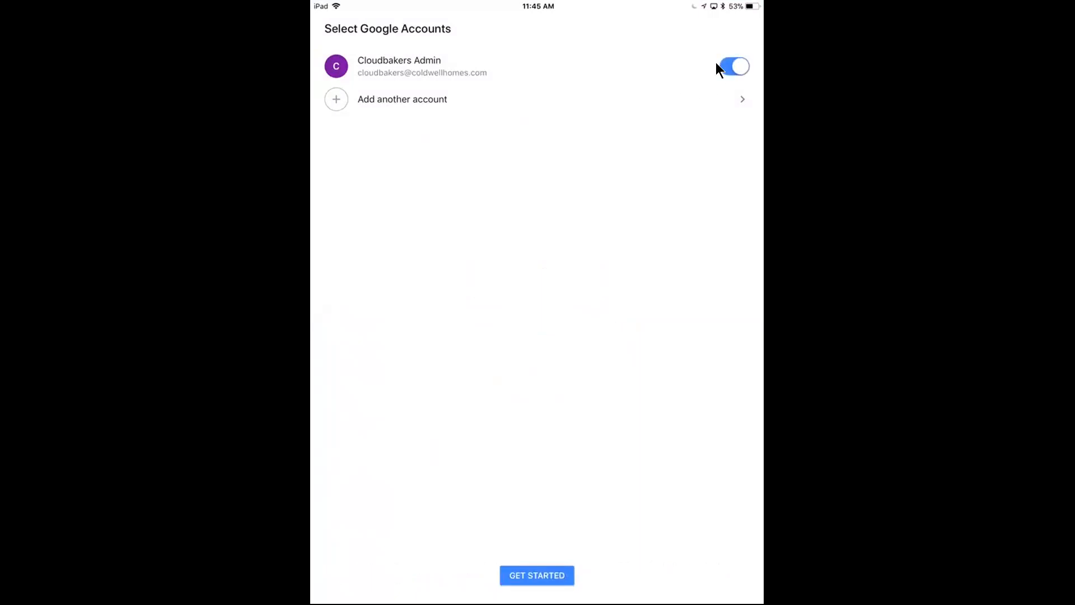
click(537, 575)
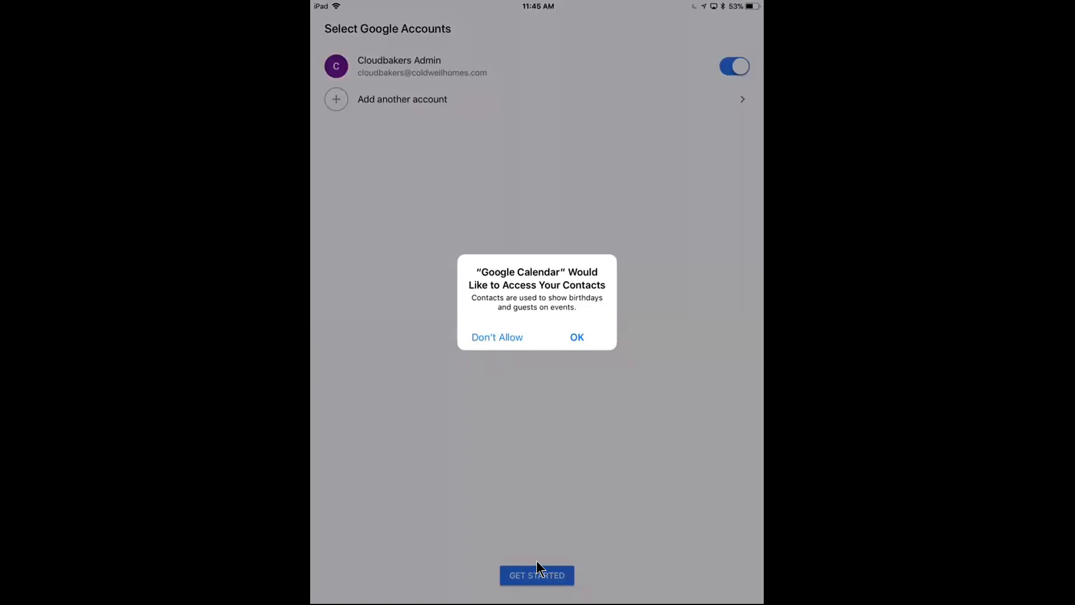
Allow Calendar contacts and notification access and finish the introduction screens
click(576, 337)
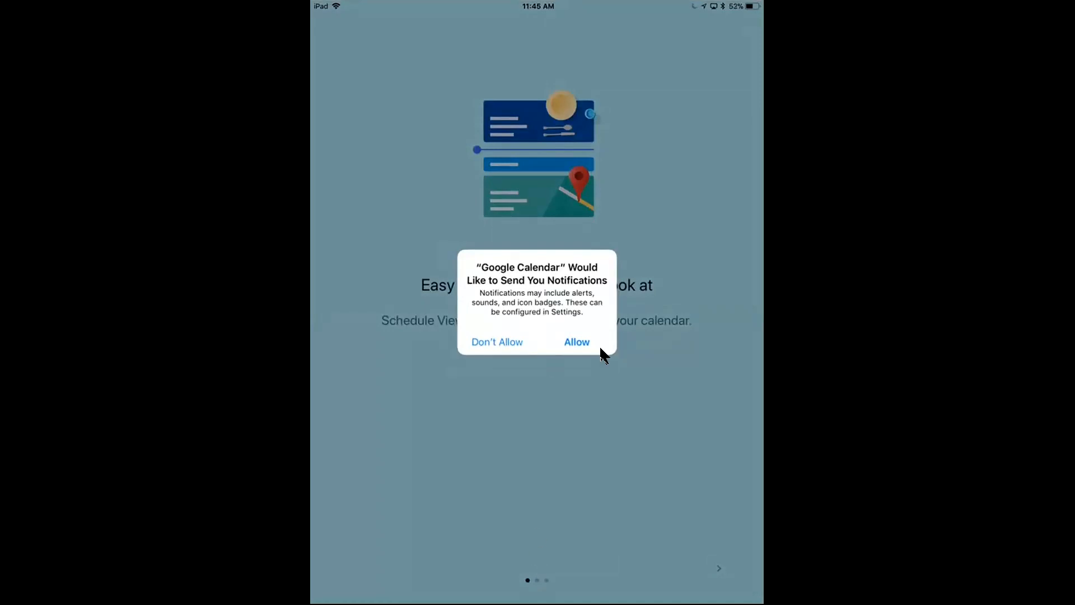
click(577, 341)
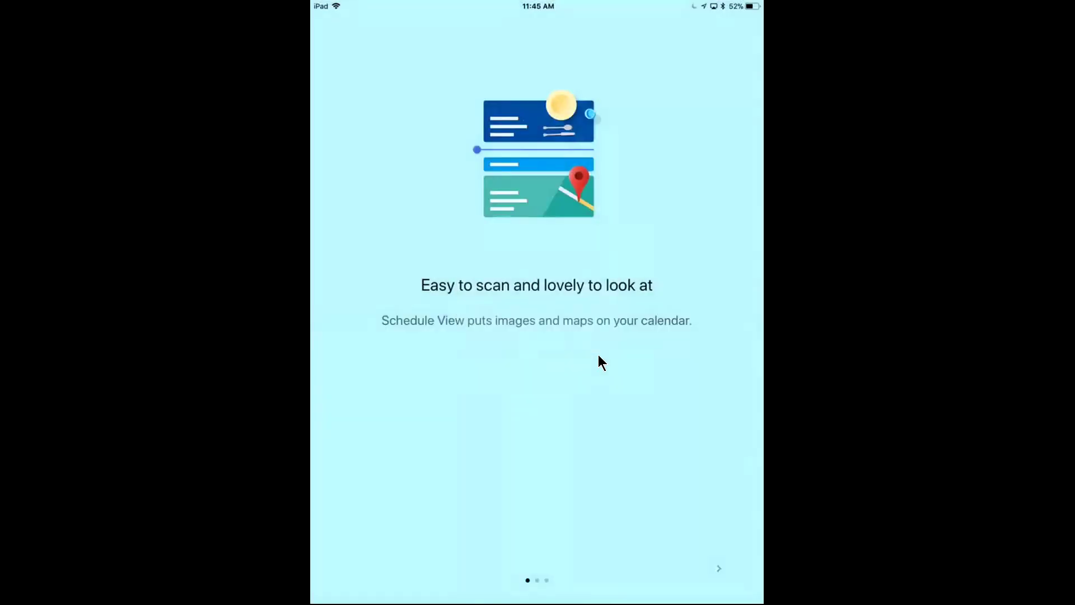
click(718, 568)
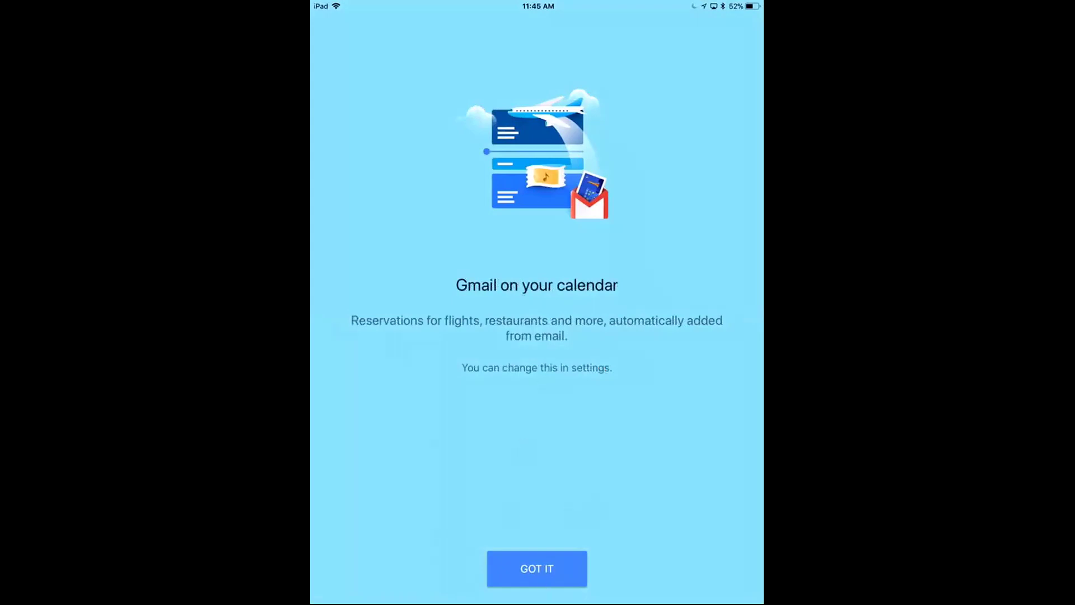
click(537, 569)
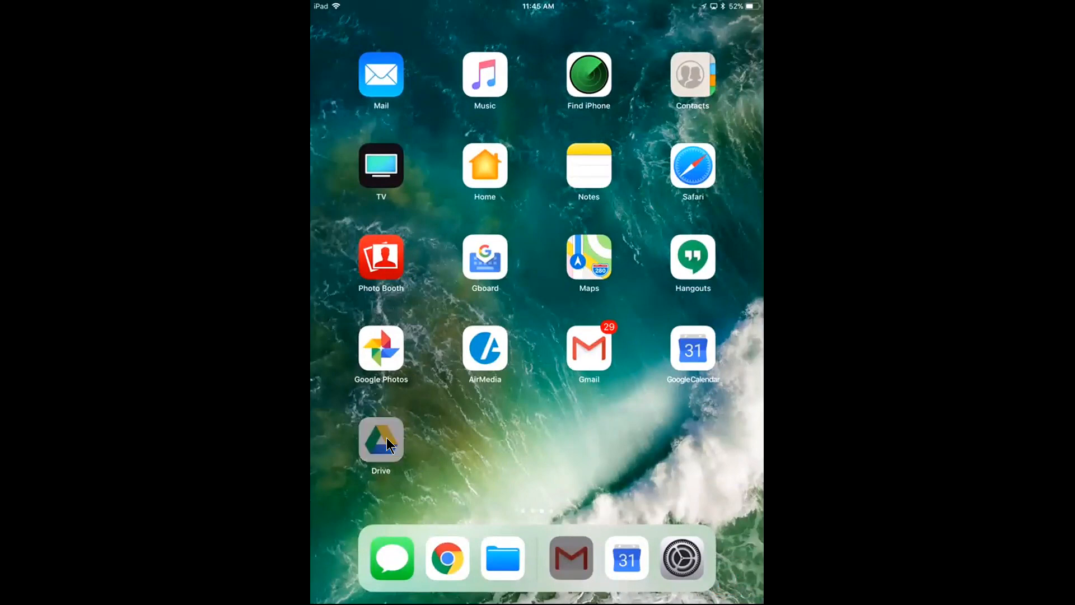
Launch Google Drive, skip its intro, browse My Drive files, then go home
click(381, 443)
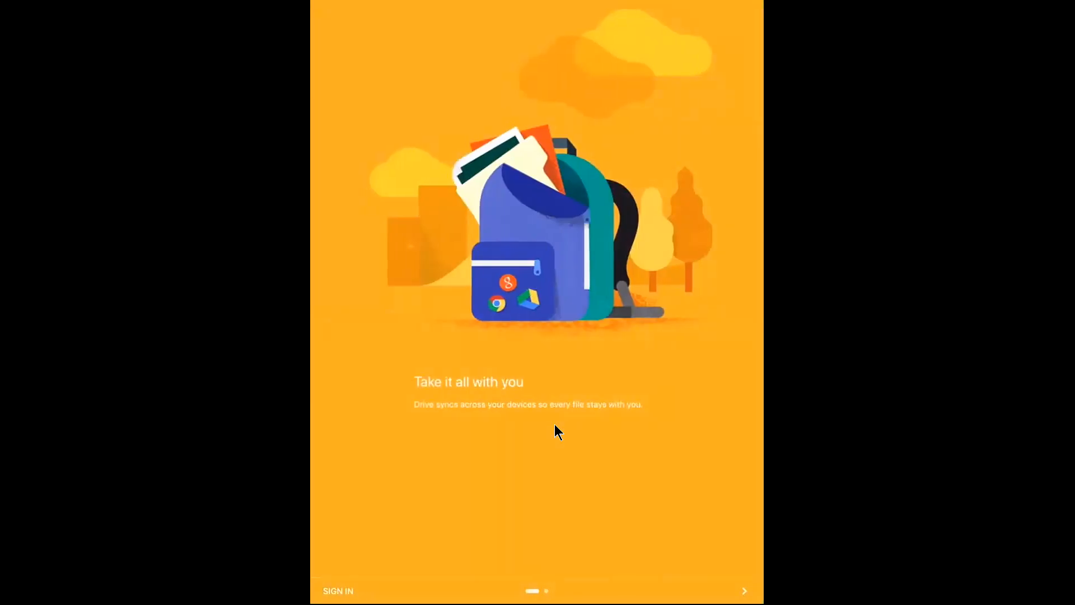
click(745, 590)
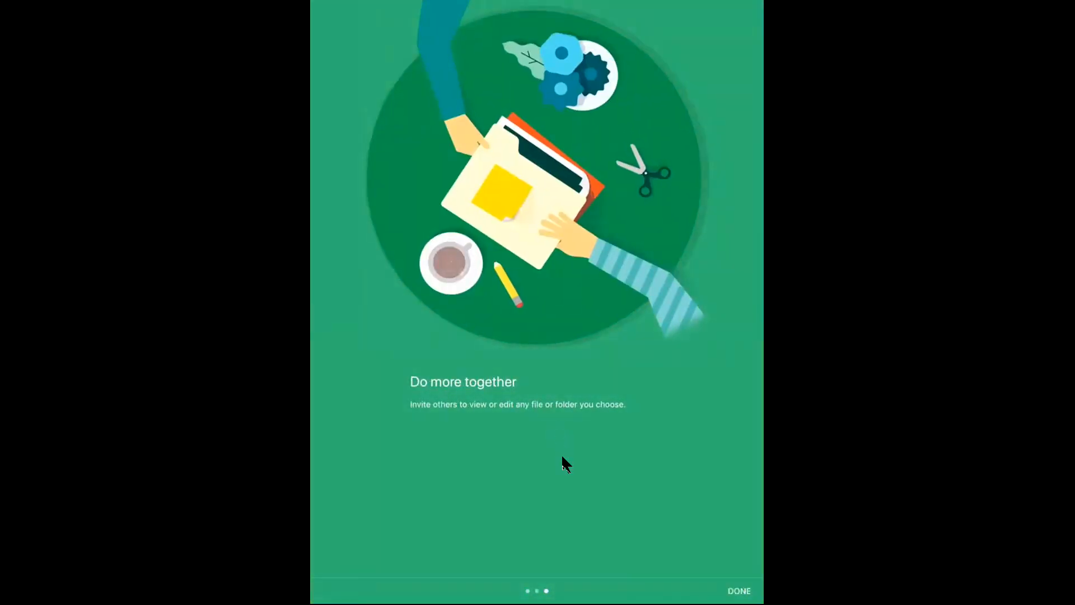
click(738, 591)
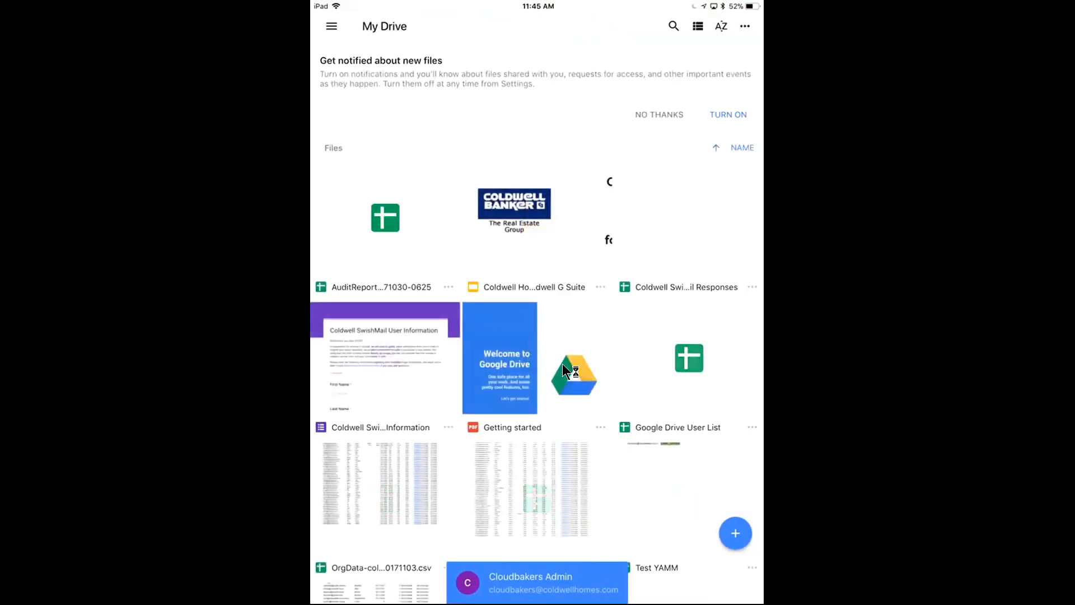
scroll(down, 3)
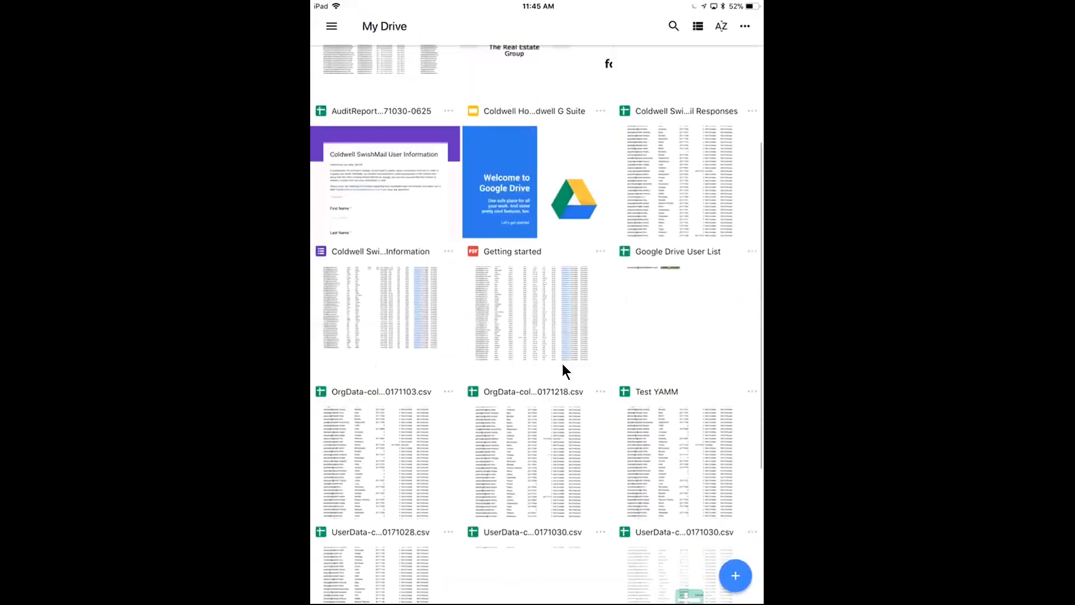
key(home)
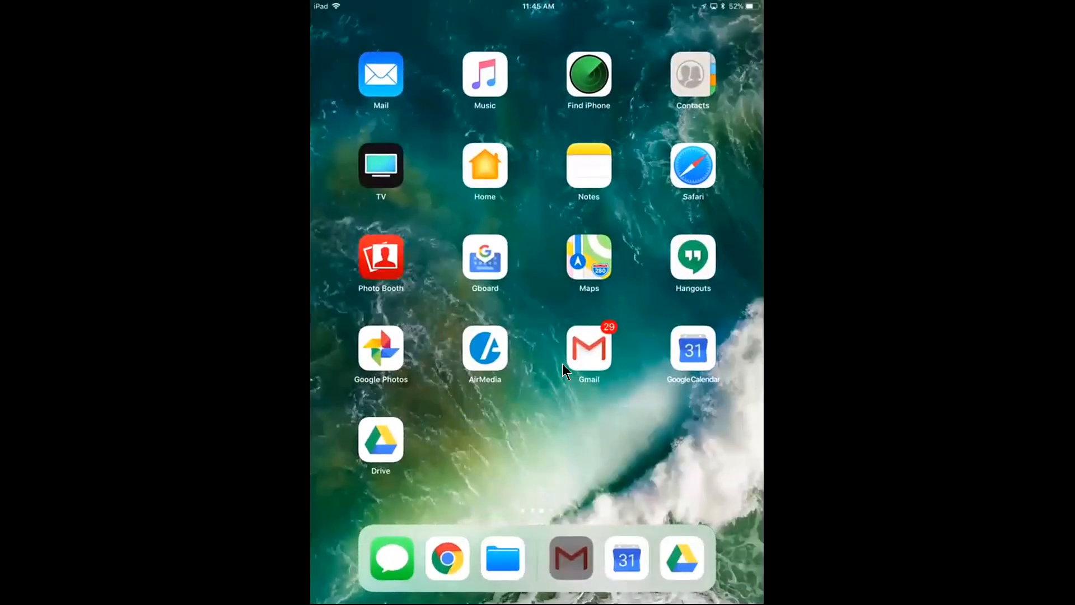